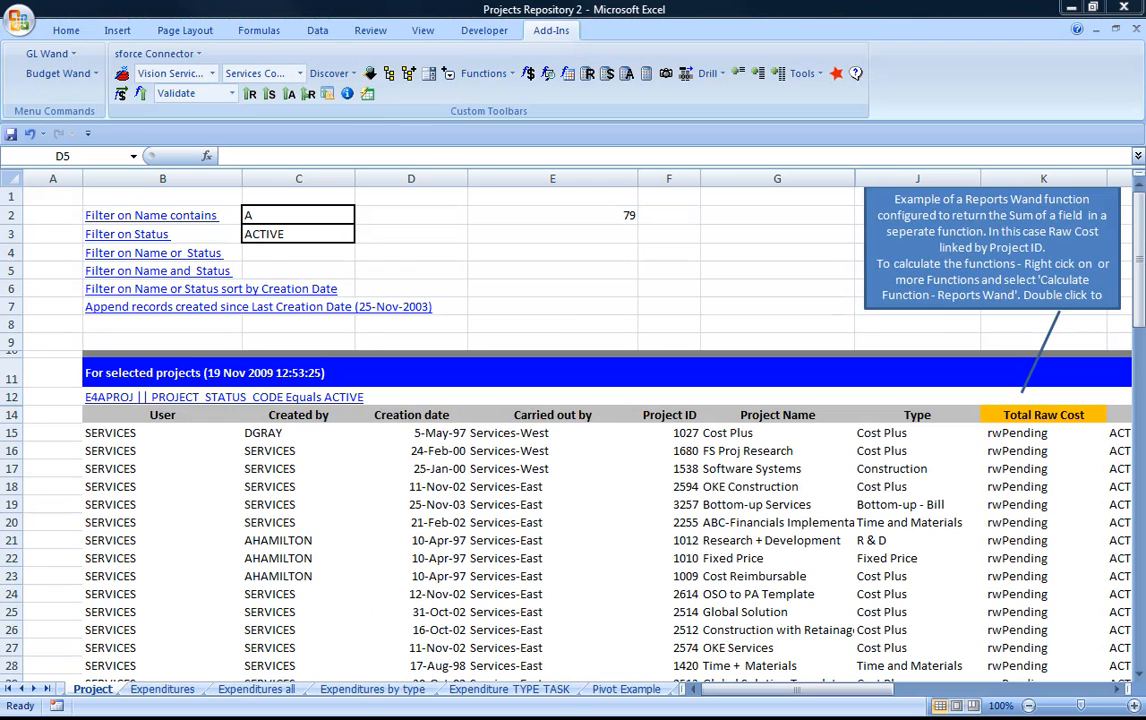
Inspect project 1027's Run_Report arguments (project ID filter, SUM result operator) without changes.
left_click(412, 270)
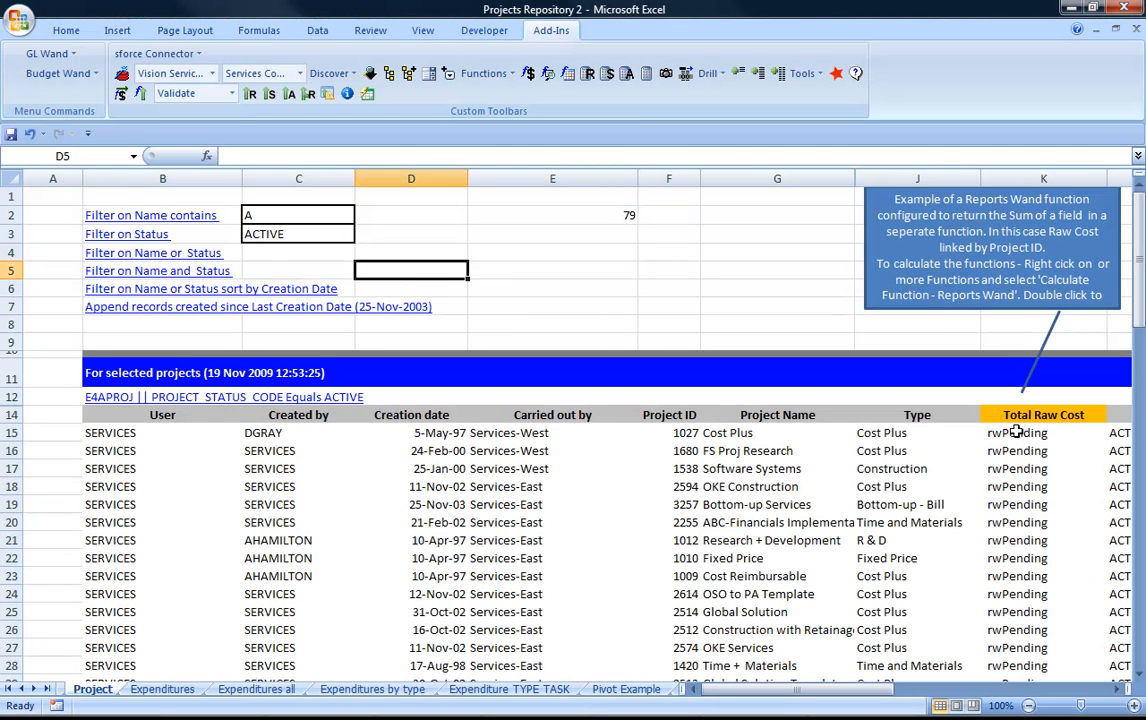
left_click(1016, 432)
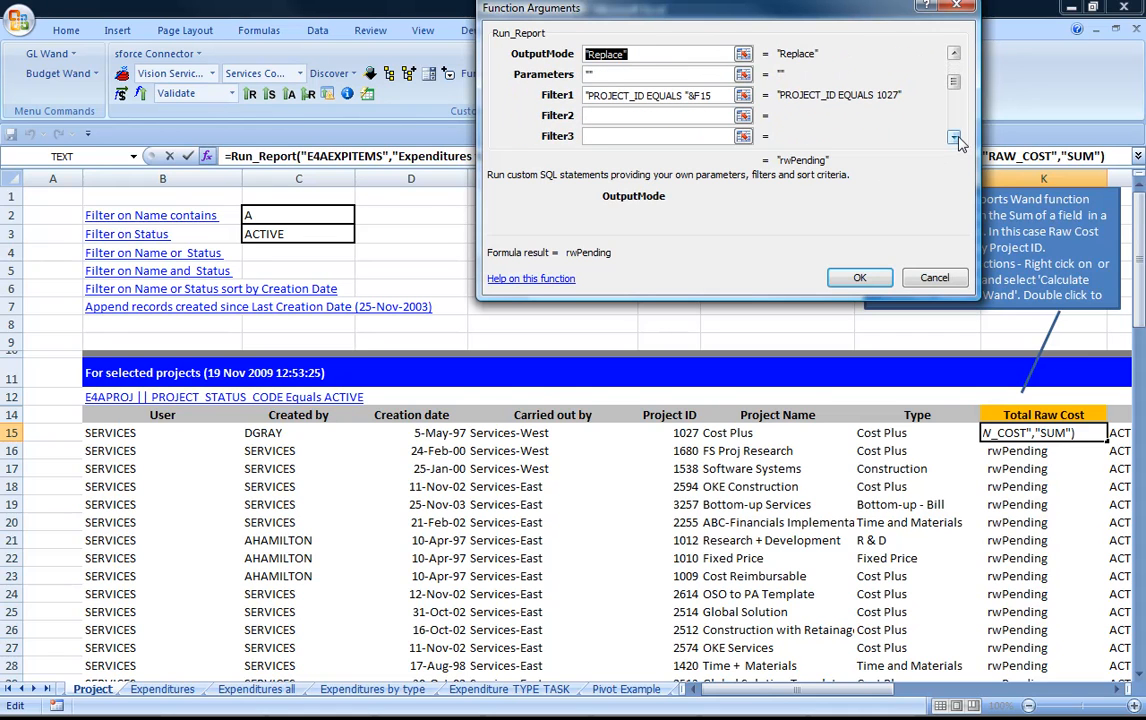
left_click(660, 94)
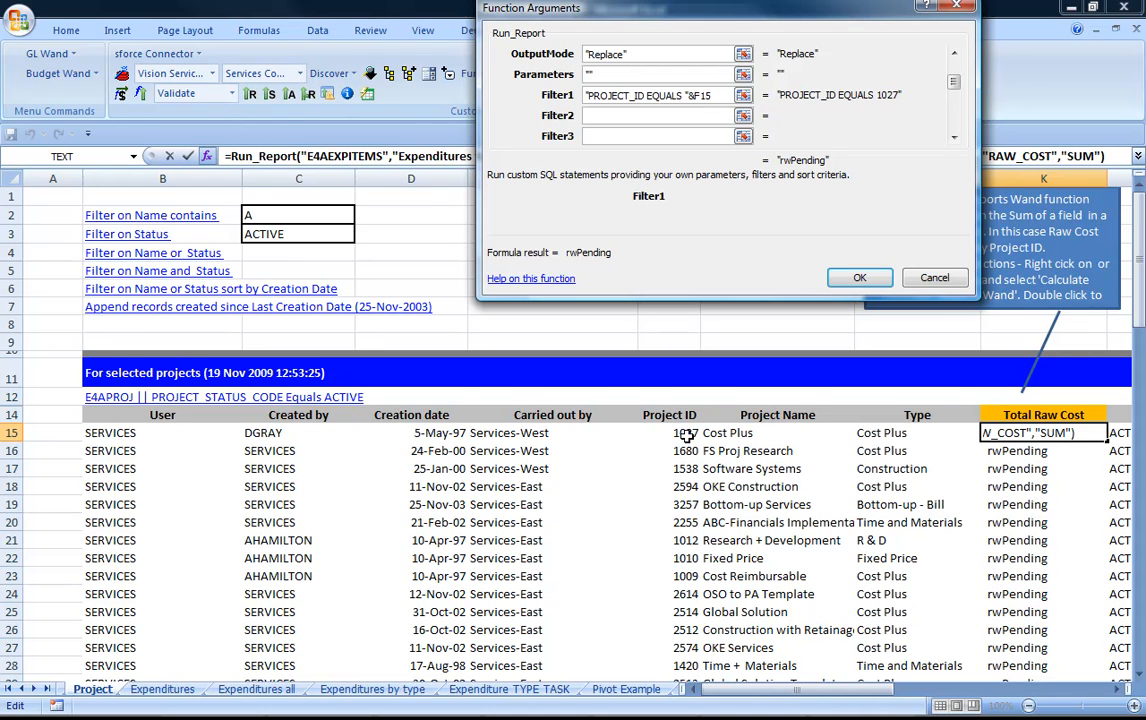
left_click(954, 138)
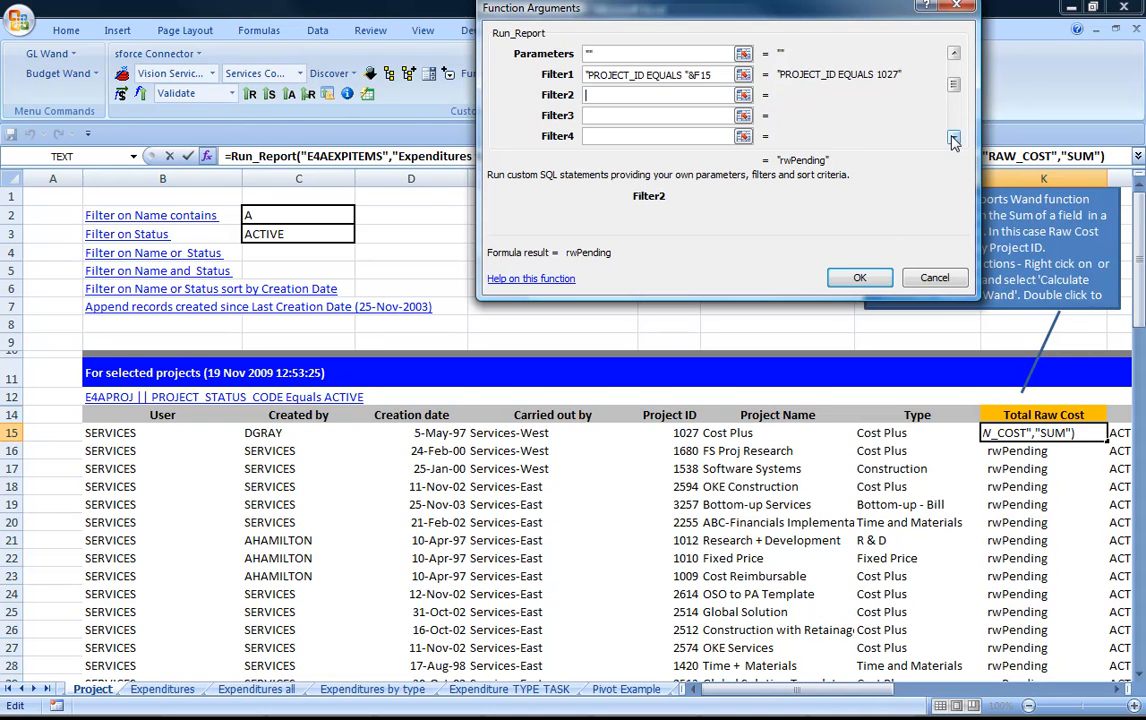
left_click(954, 140)
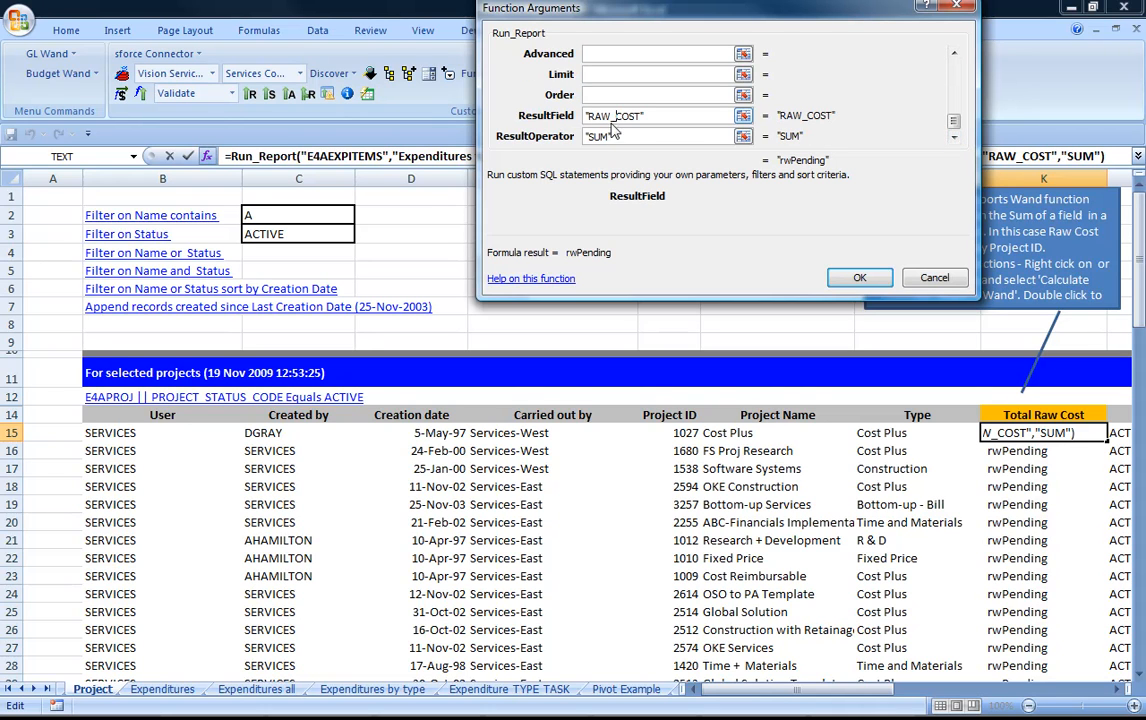
left_click(656, 136)
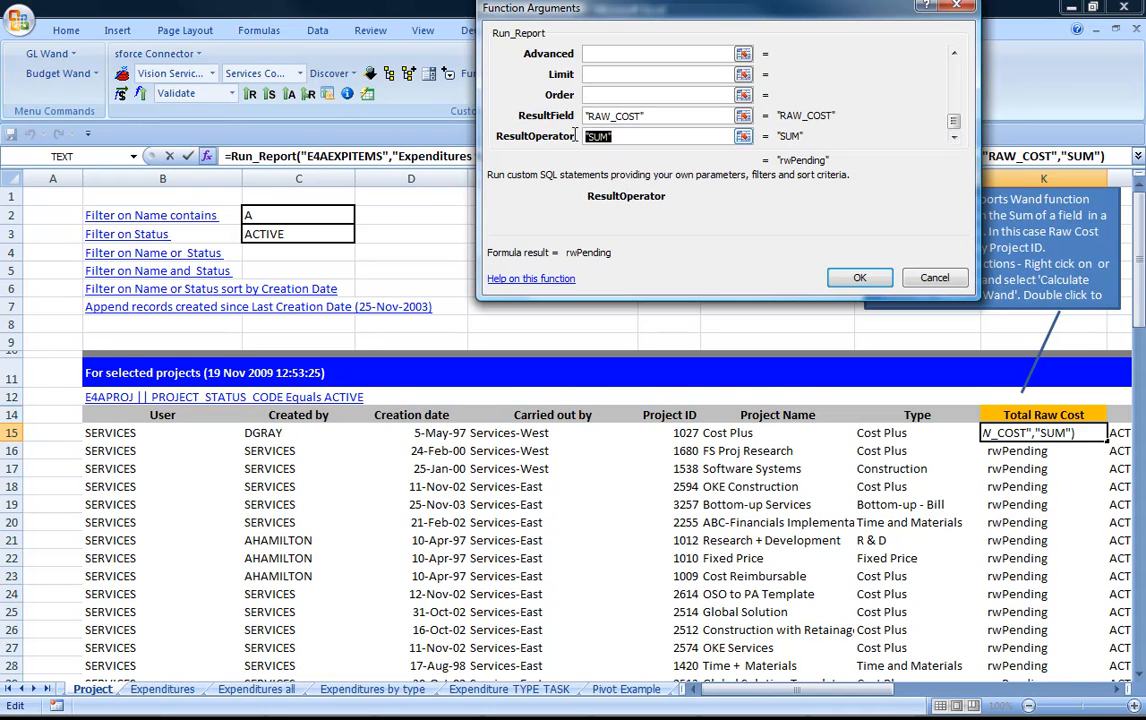
left_click(858, 276)
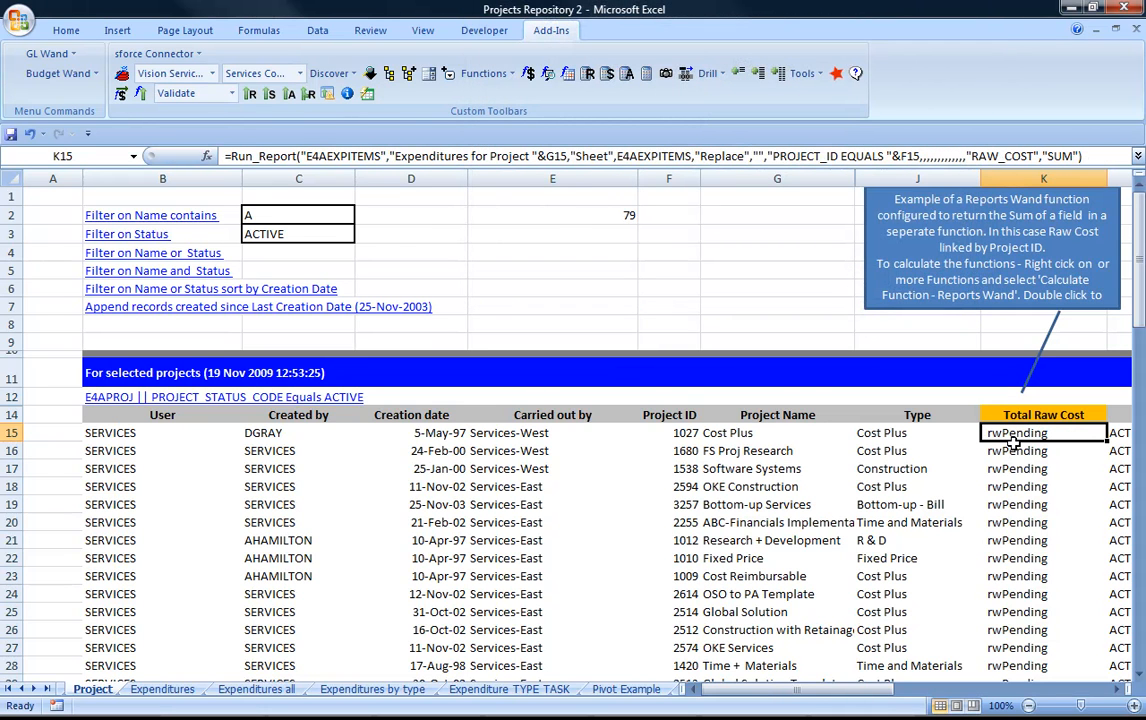
mouse_move(196, 240)
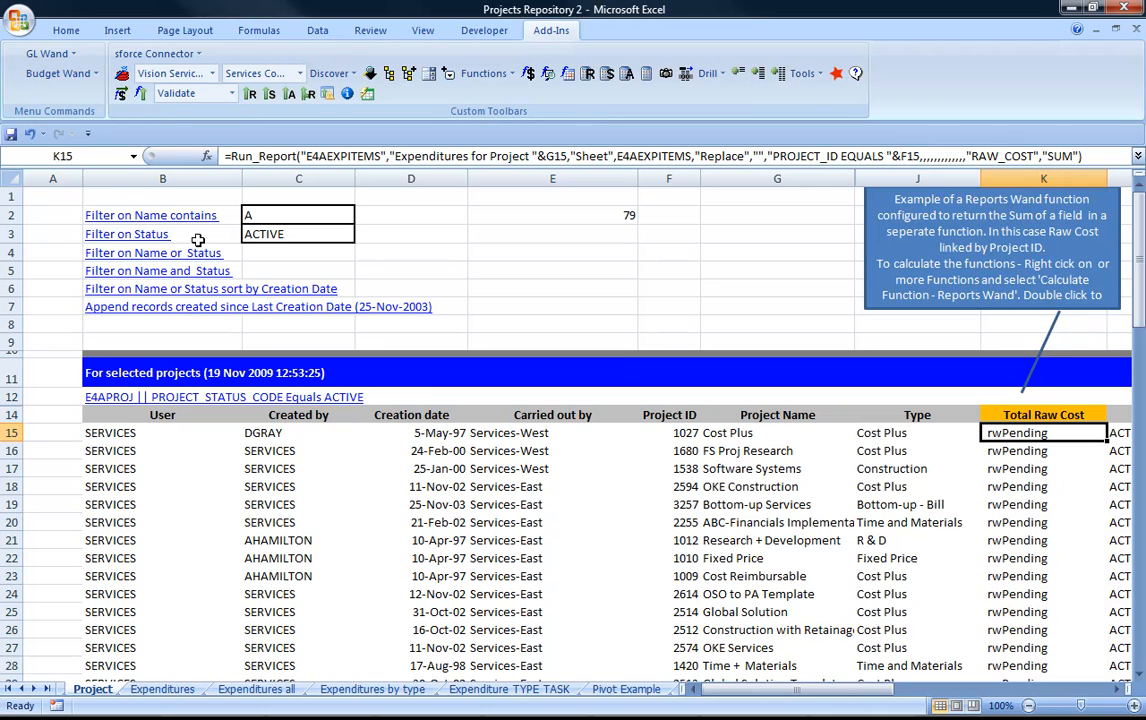
mouse_move(130, 236)
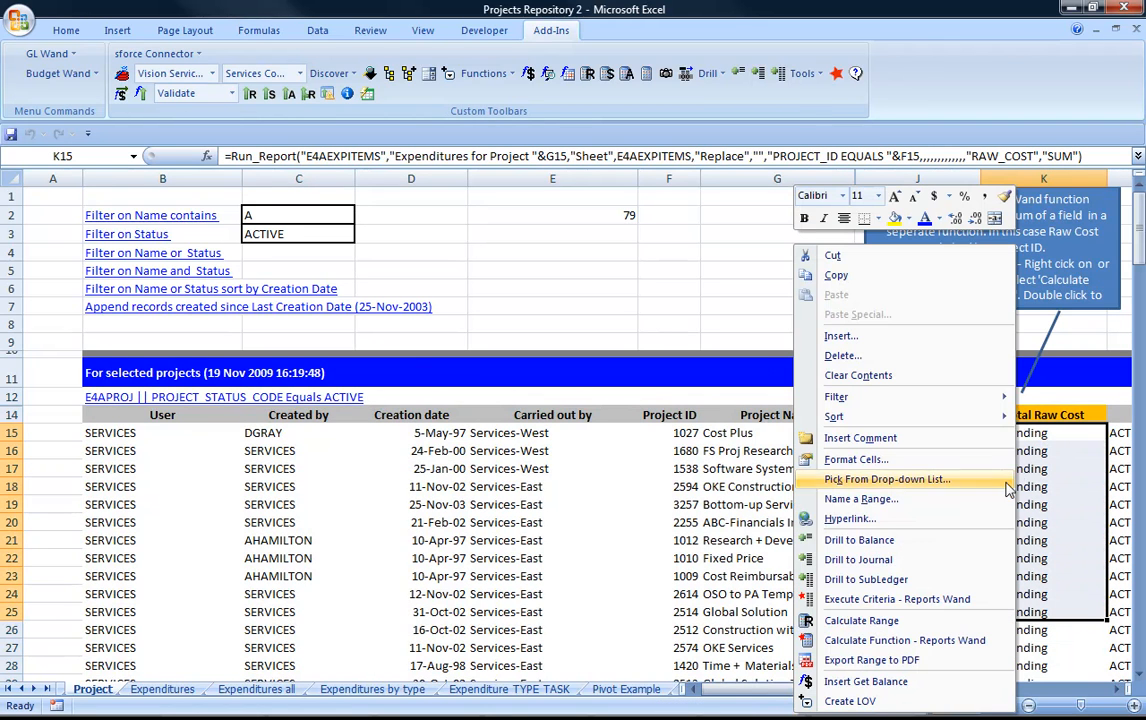
mouse_move(904, 640)
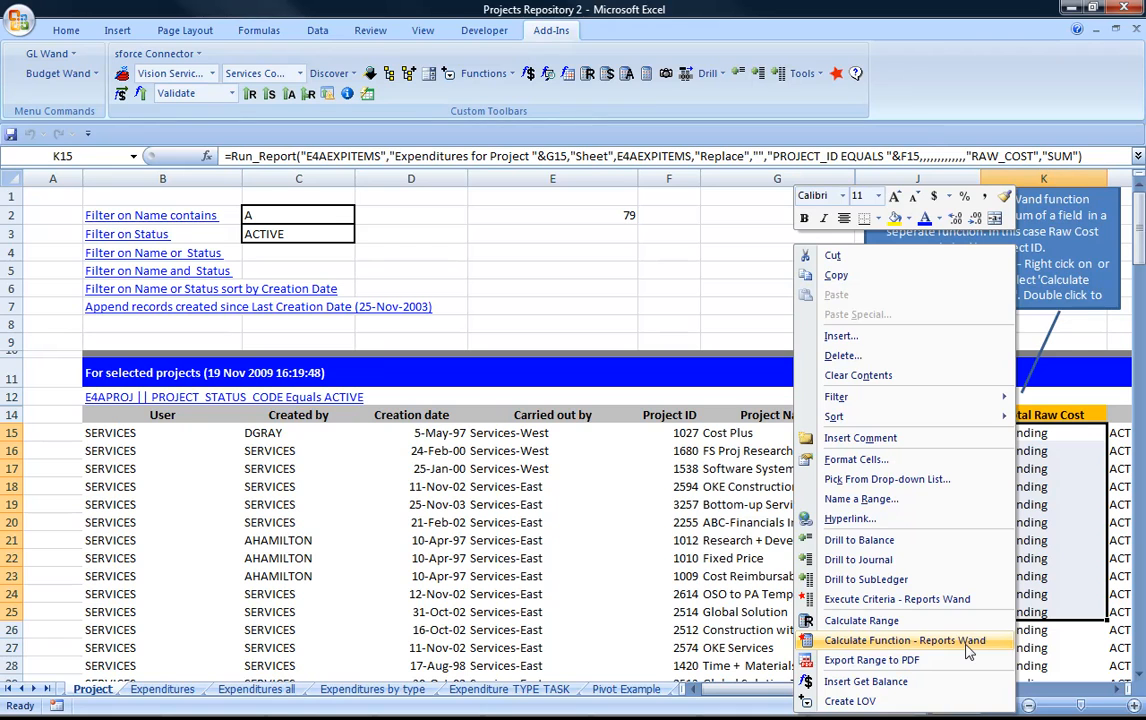
Calculate the Reports Wand functions so Total Raw Cost shows 1,461,158.62 for project 1027.
left_click(906, 640)
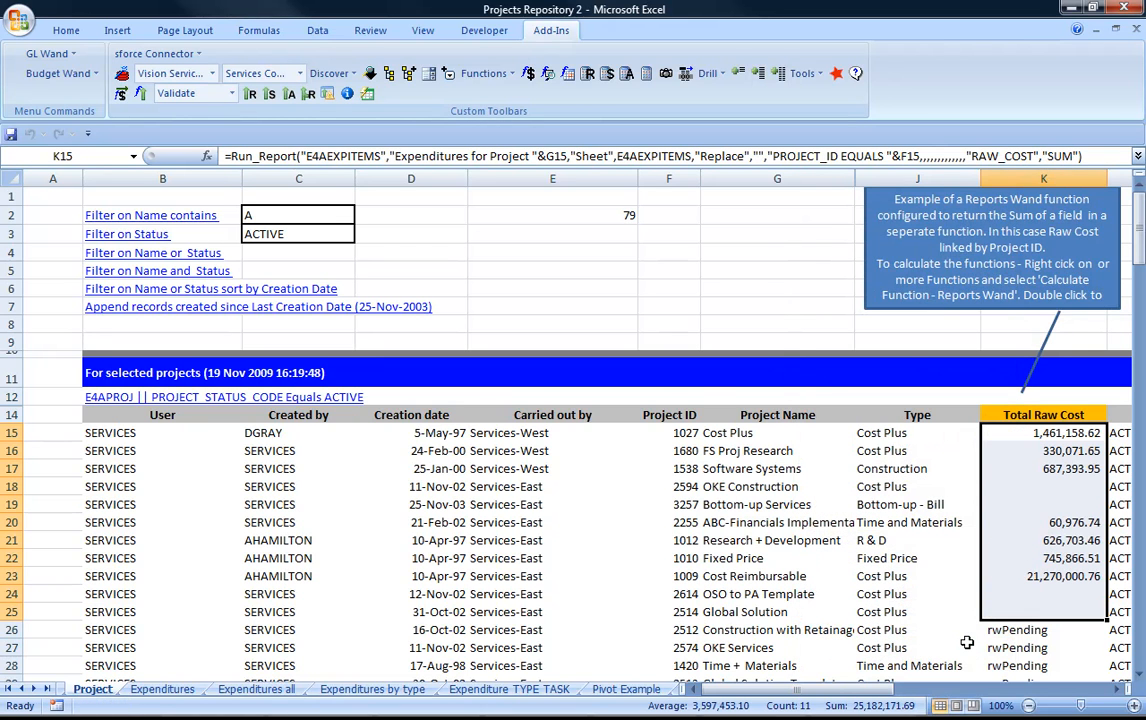
left_click(1040, 432)
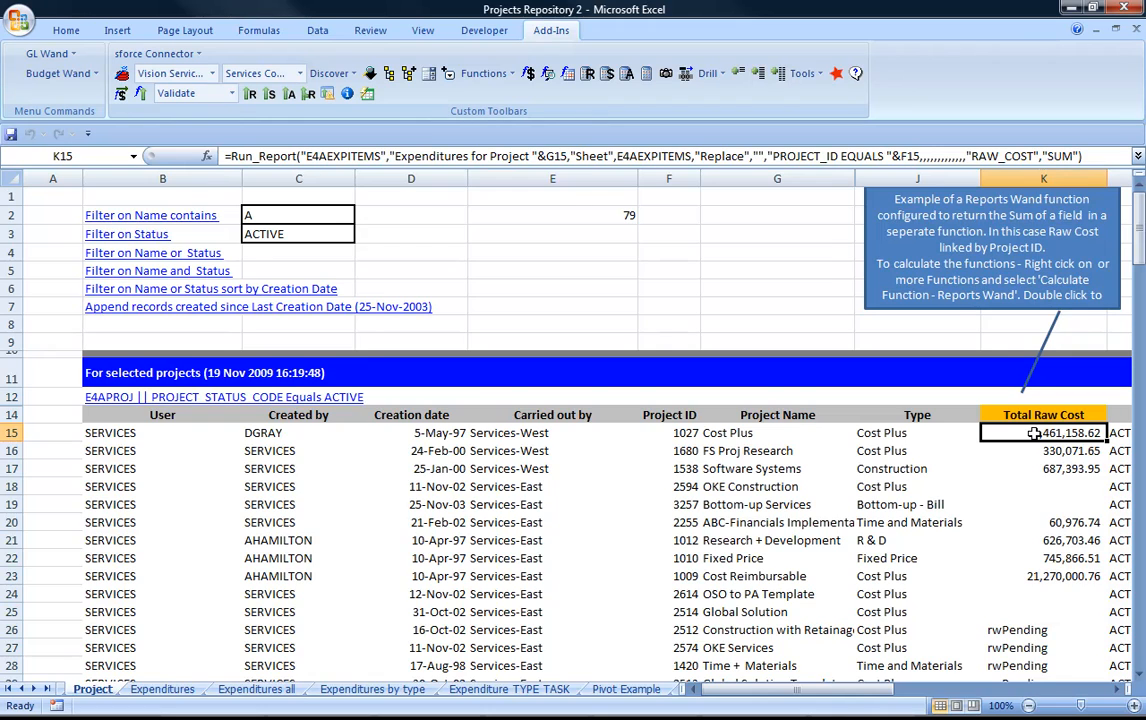
Drill into project 1027's Expenditures all report, then return to the Project sheet.
double_click(1044, 432)
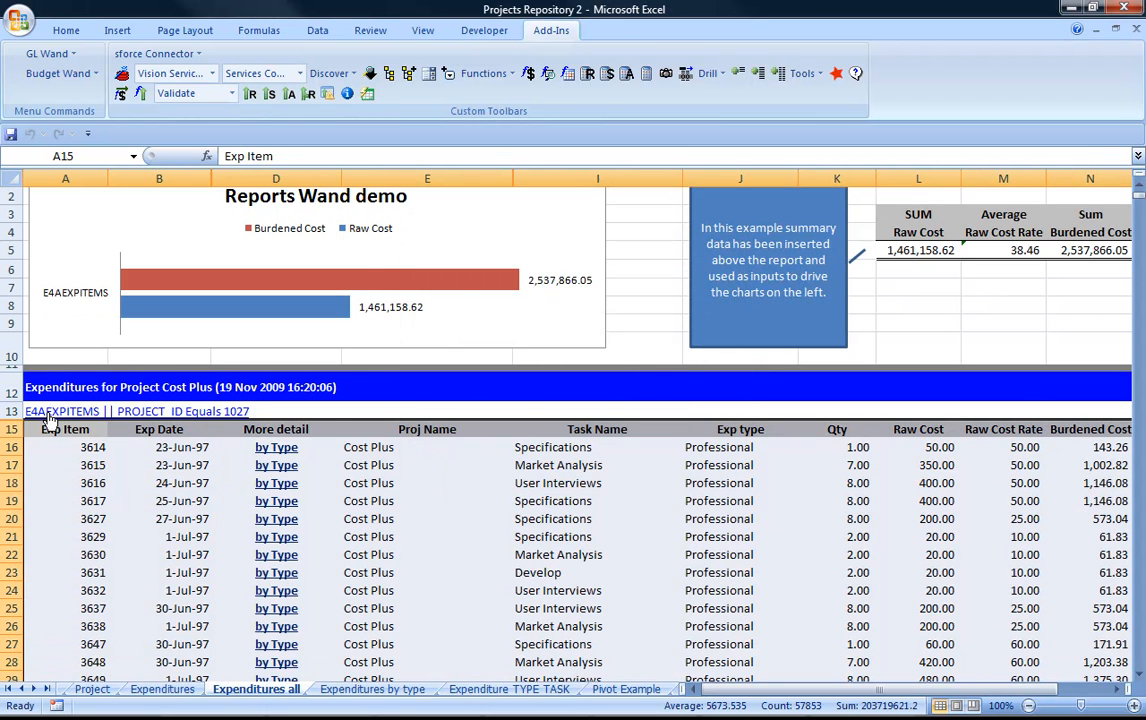
left_click(92, 688)
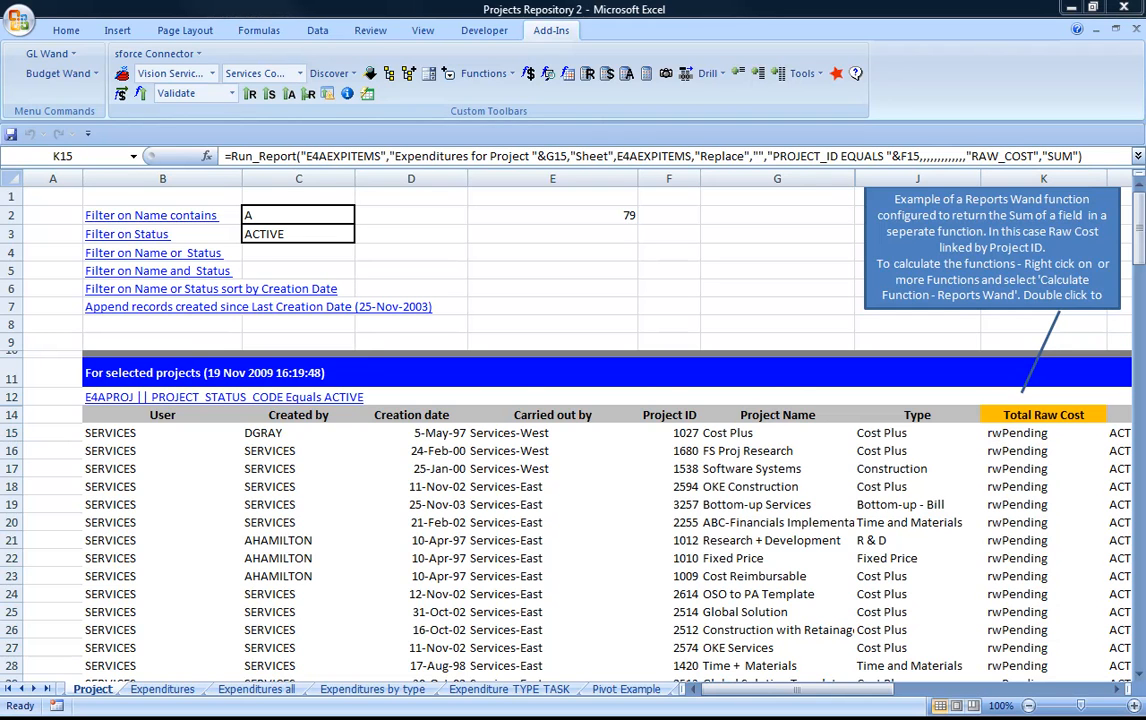
Change K15's ResultOperator from SUM to COUNT, recalculate to 3,654.00, and drill into its report.
right_click(1044, 432)
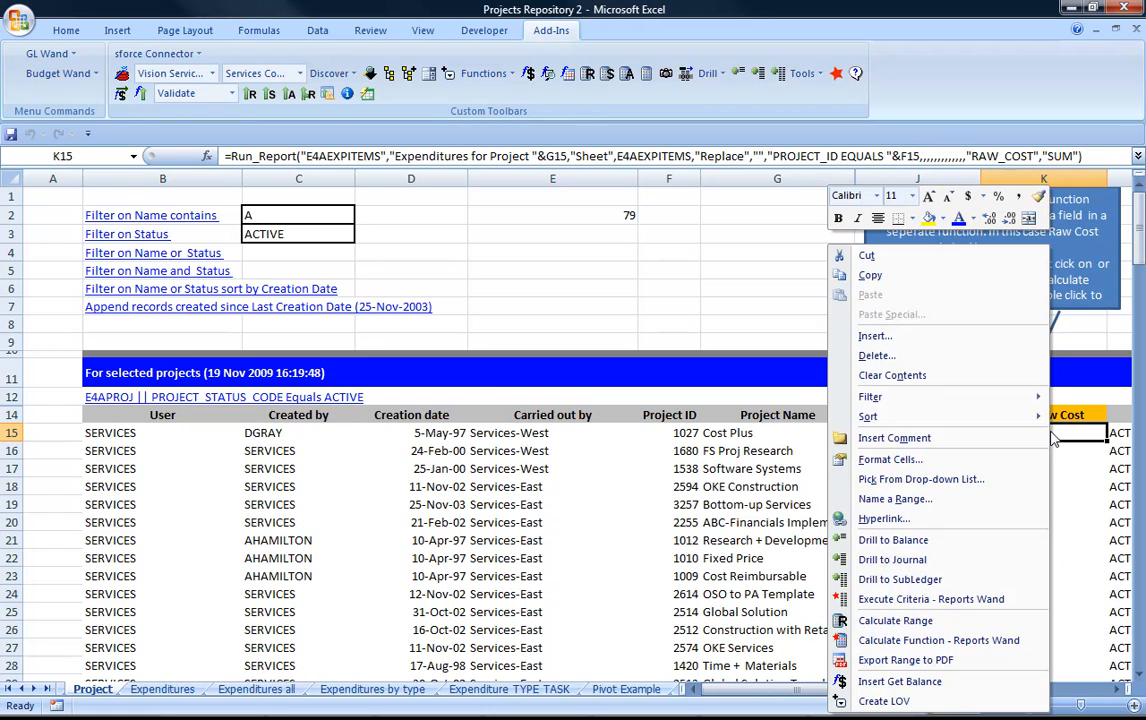
mouse_move(1072, 414)
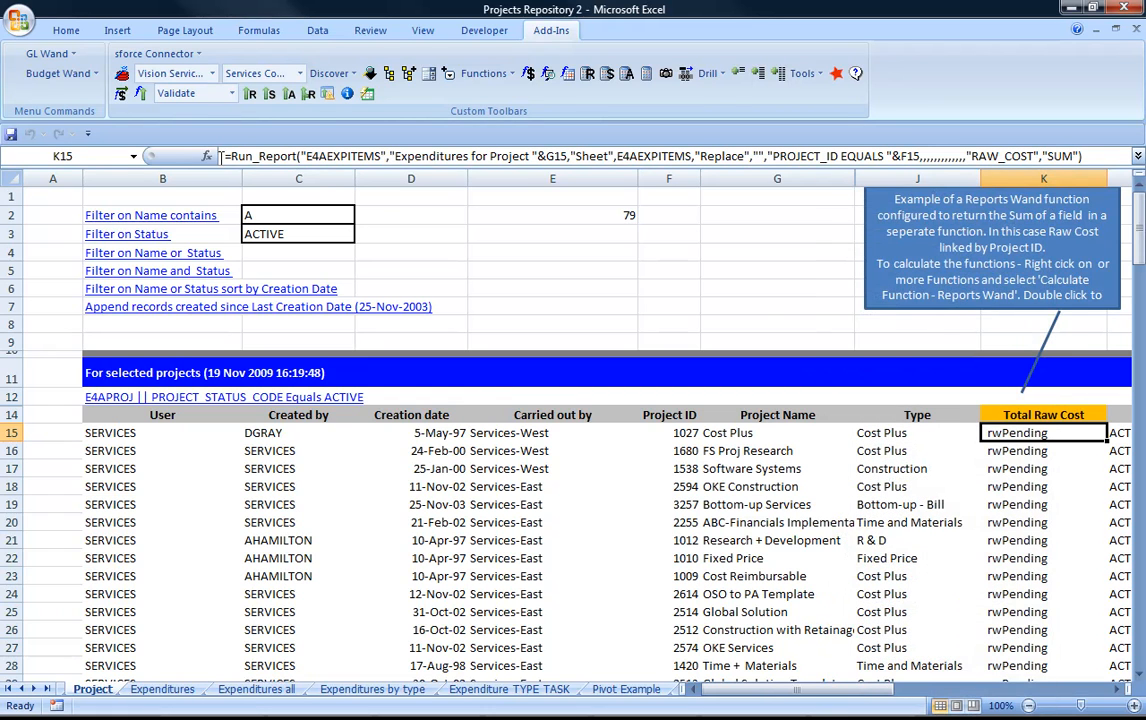
left_click(206, 156)
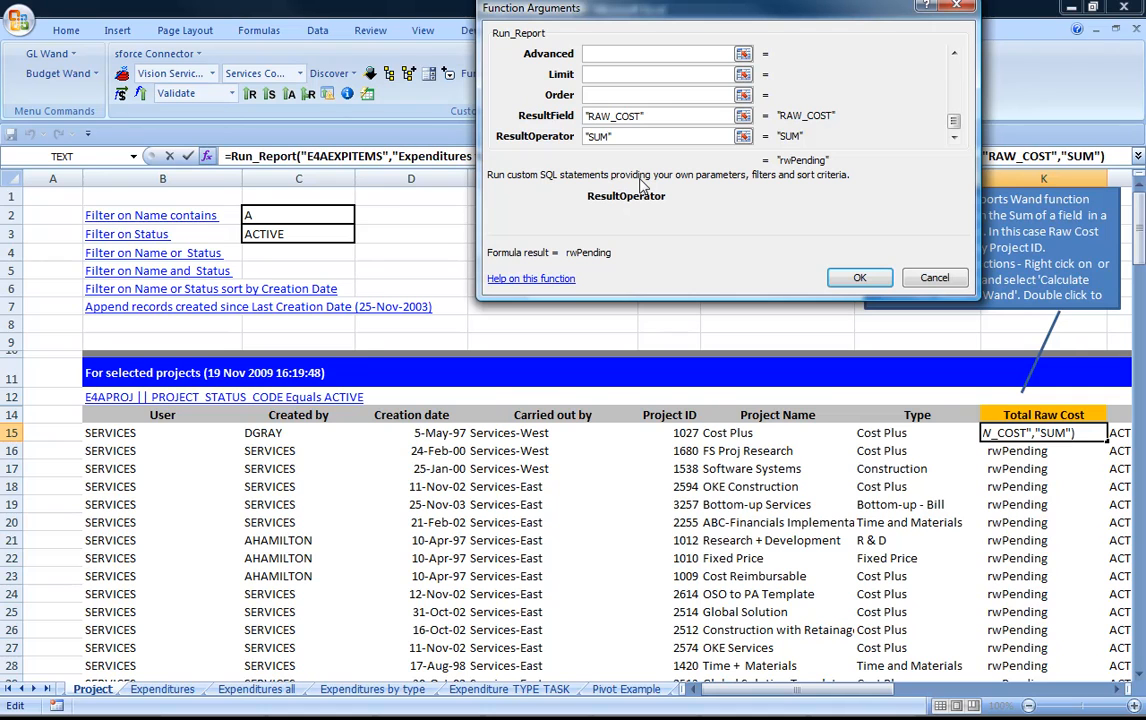
type("COUNT")
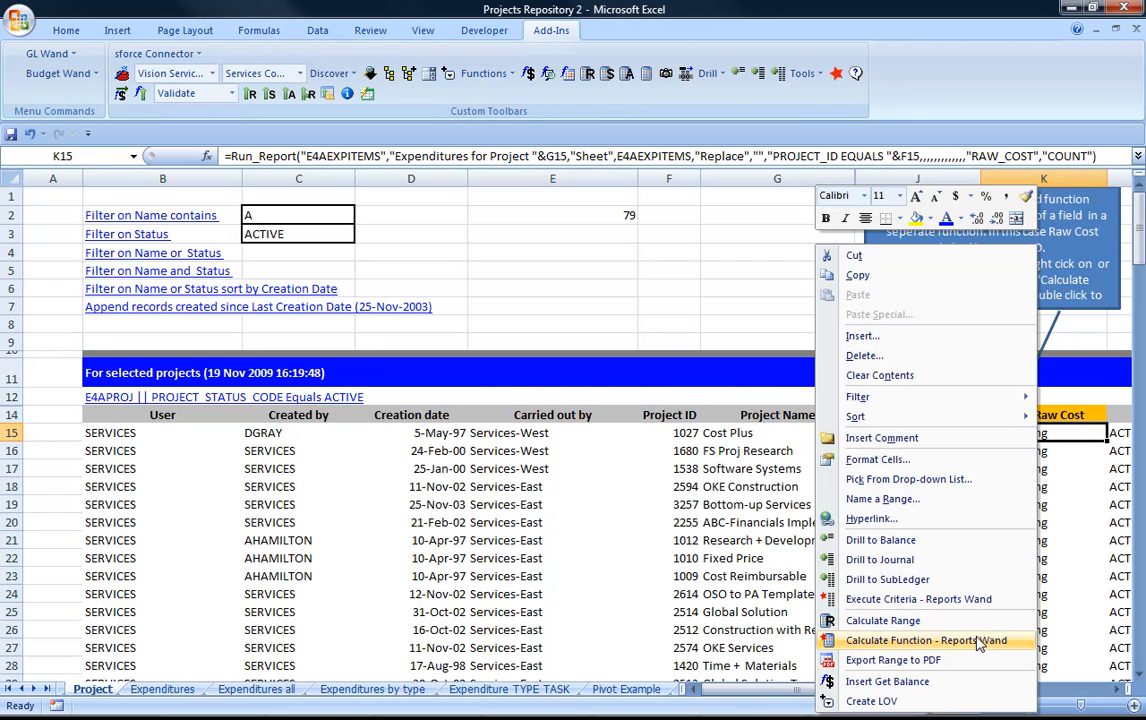
left_click(928, 640)
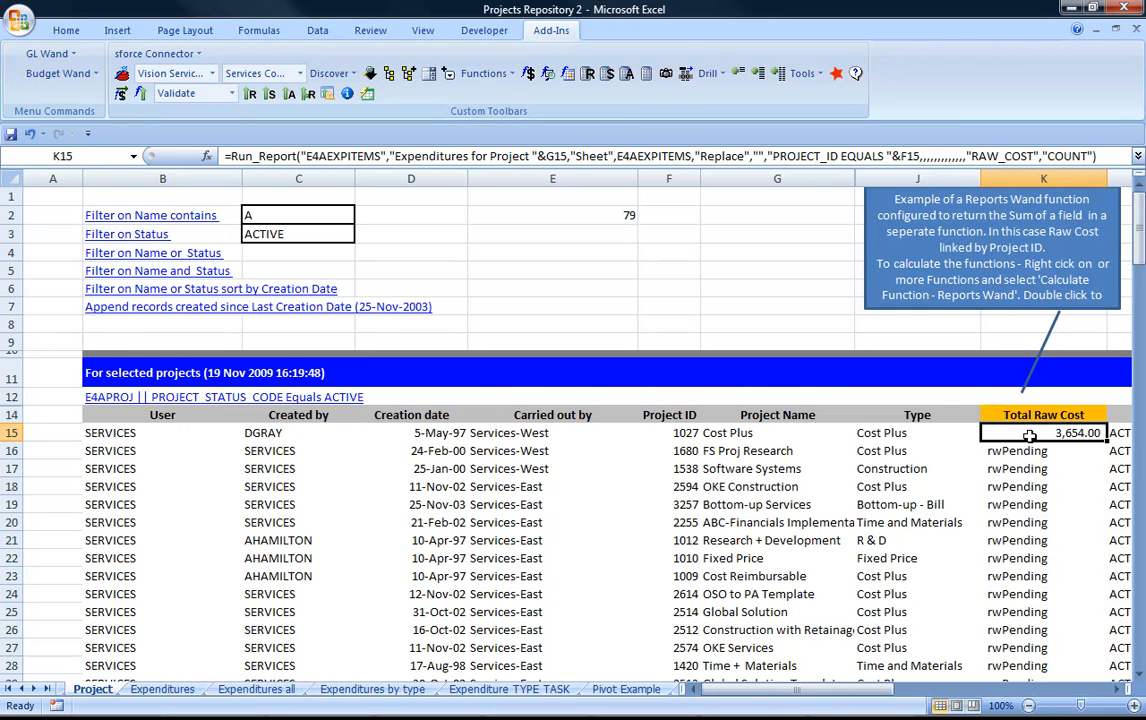
right_click(1028, 432)
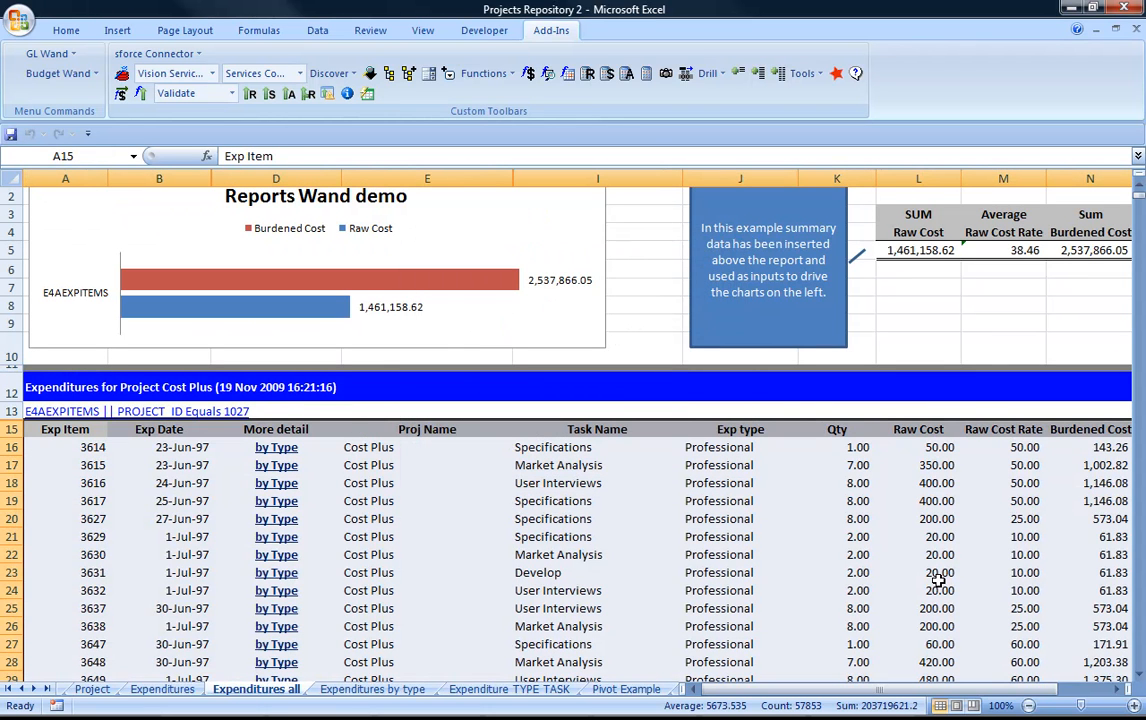
mouse_move(640, 540)
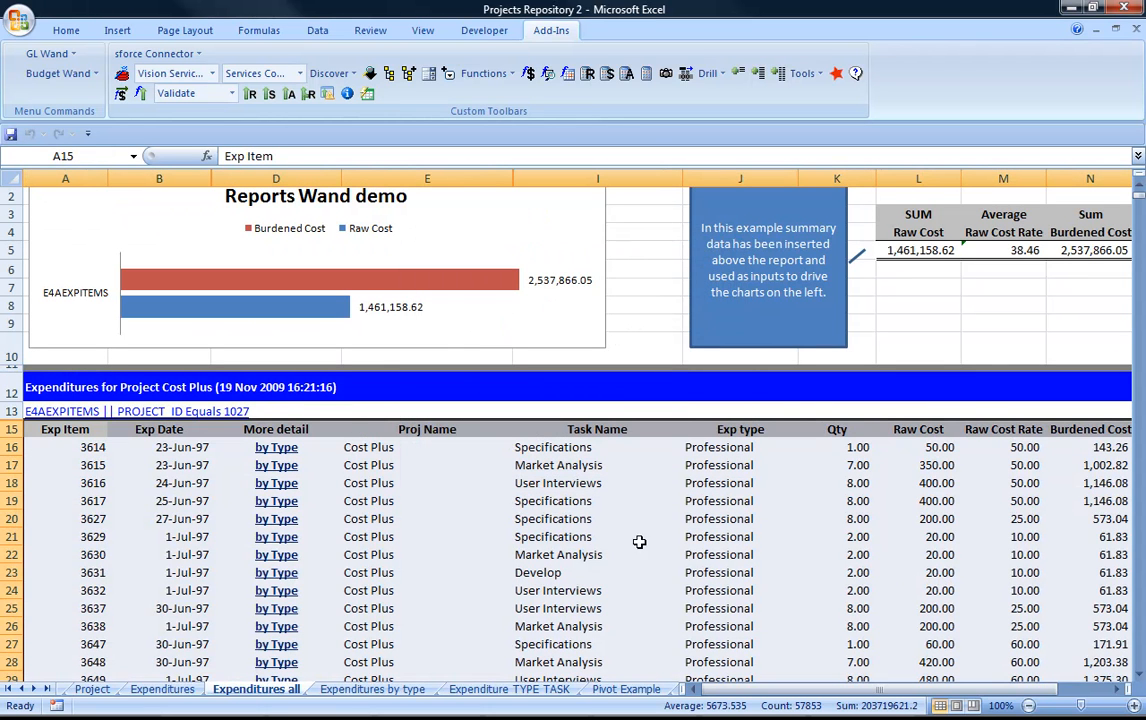
Select the by Type drill link for expenditure 3614 on Expenditures all.
left_click(276, 448)
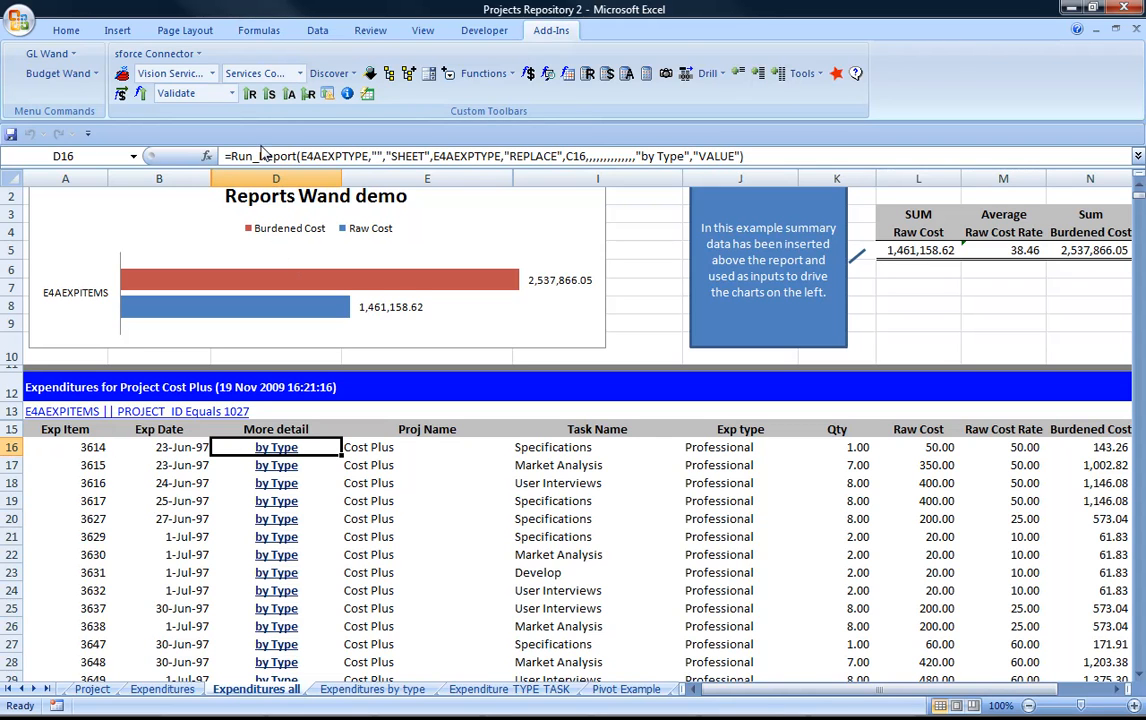
mouse_move(644, 156)
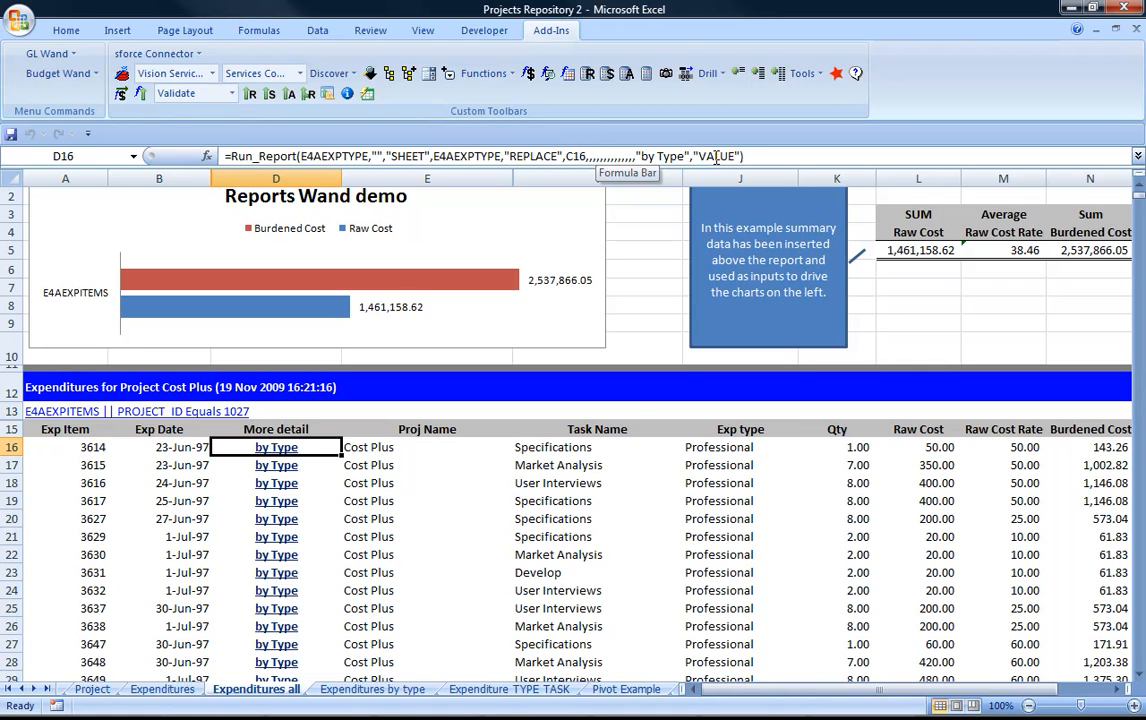
mouse_move(272, 432)
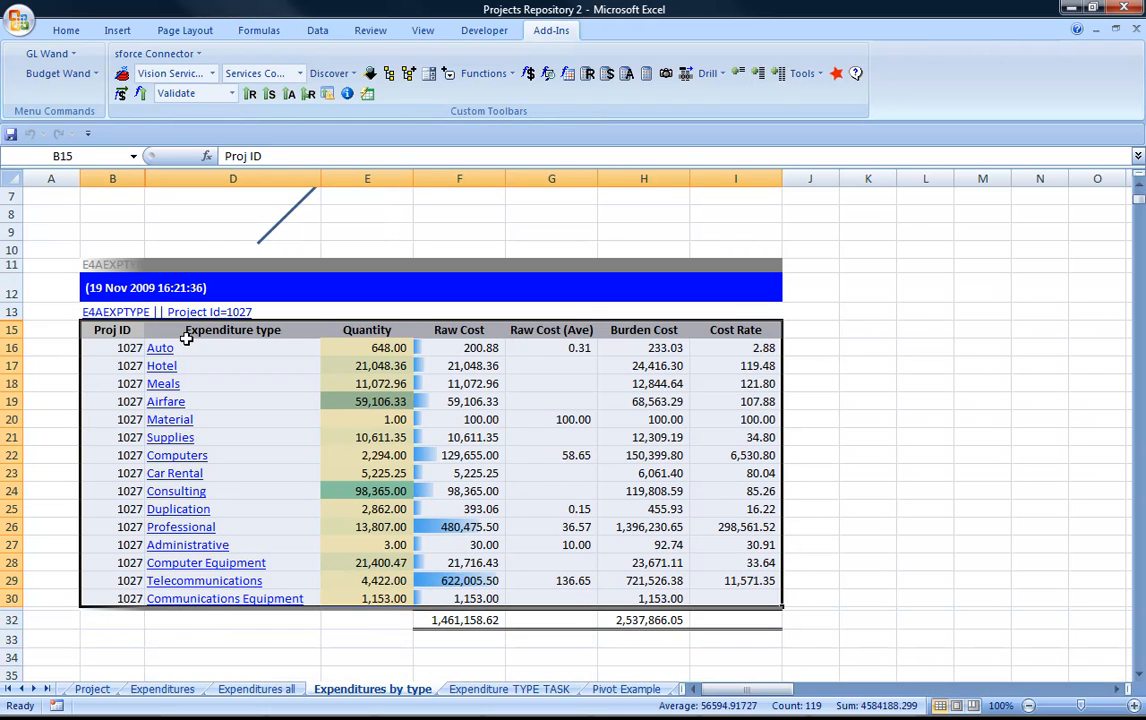
mouse_move(296, 492)
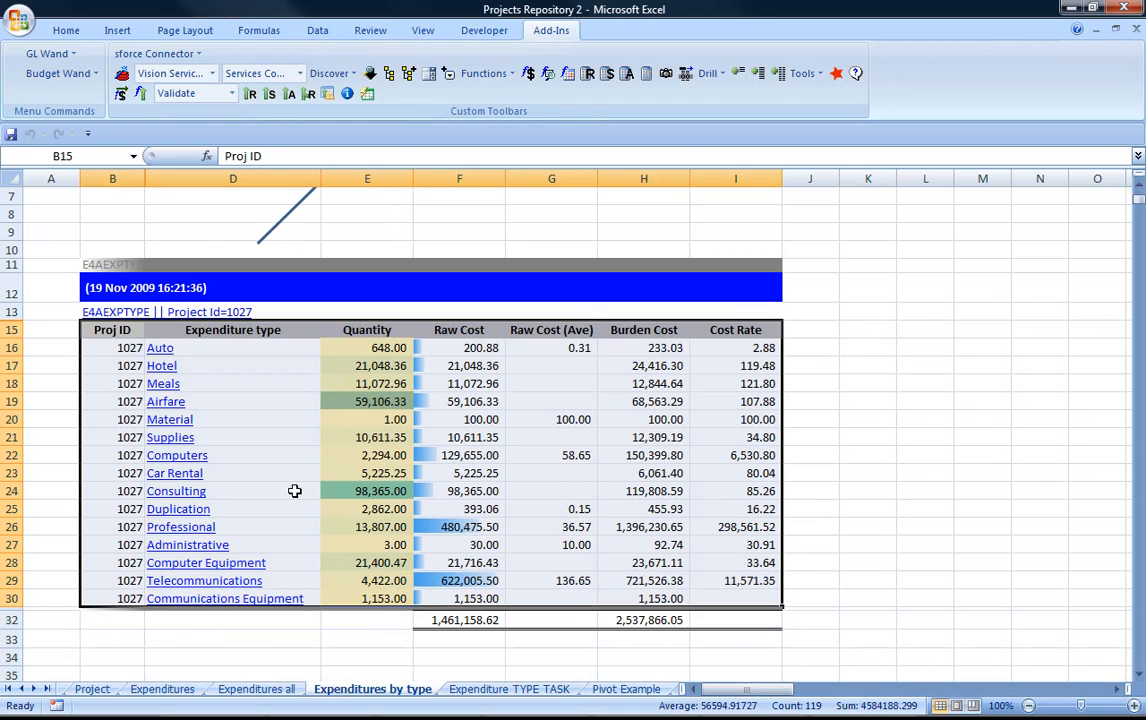
mouse_move(176, 492)
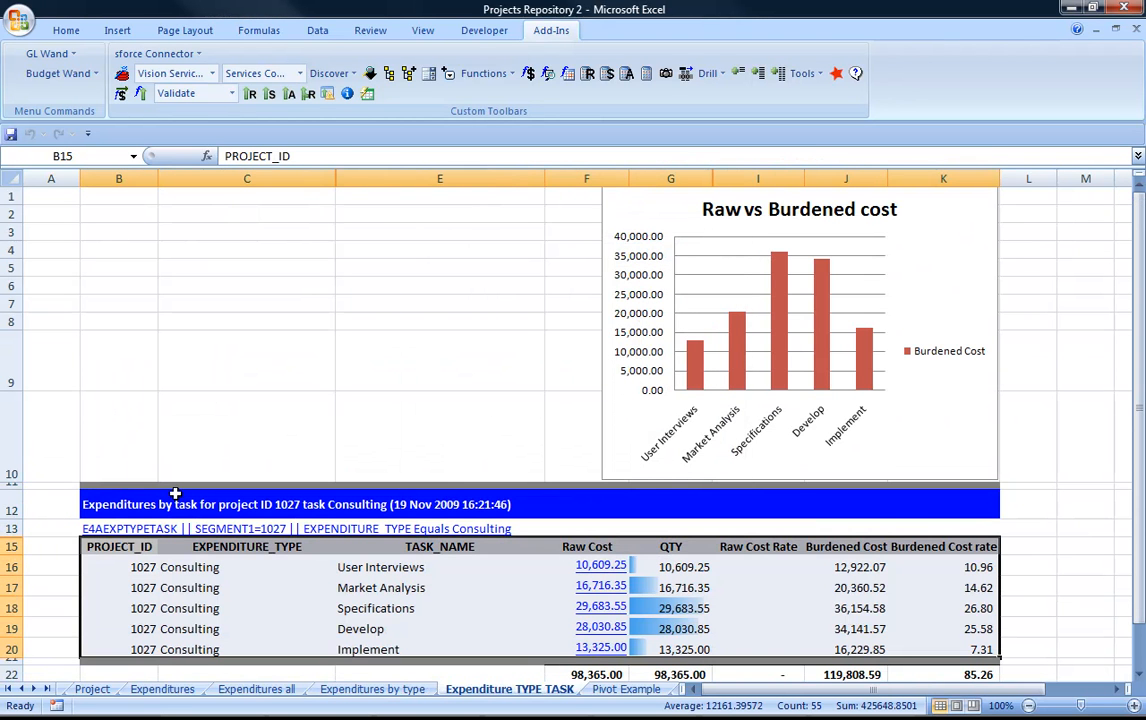
Accept the User Interviews Raw Cost drill formula (10,609.25) and drill into its expenditure details.
scroll("down", 3)
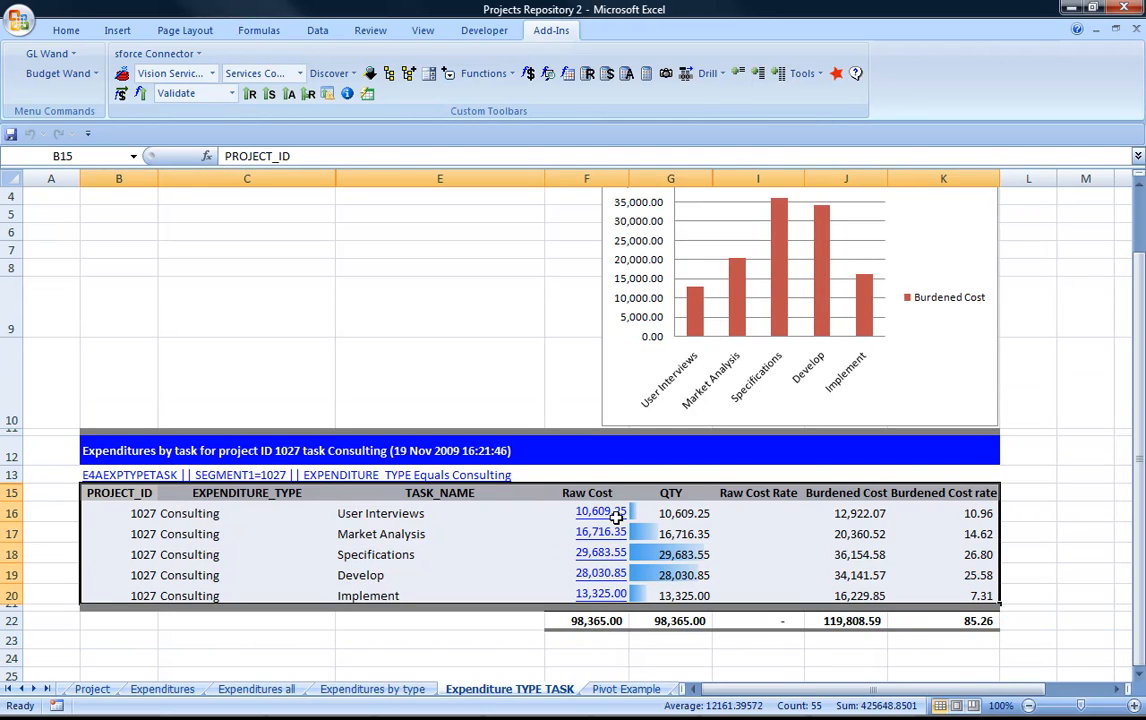
left_click(586, 512)
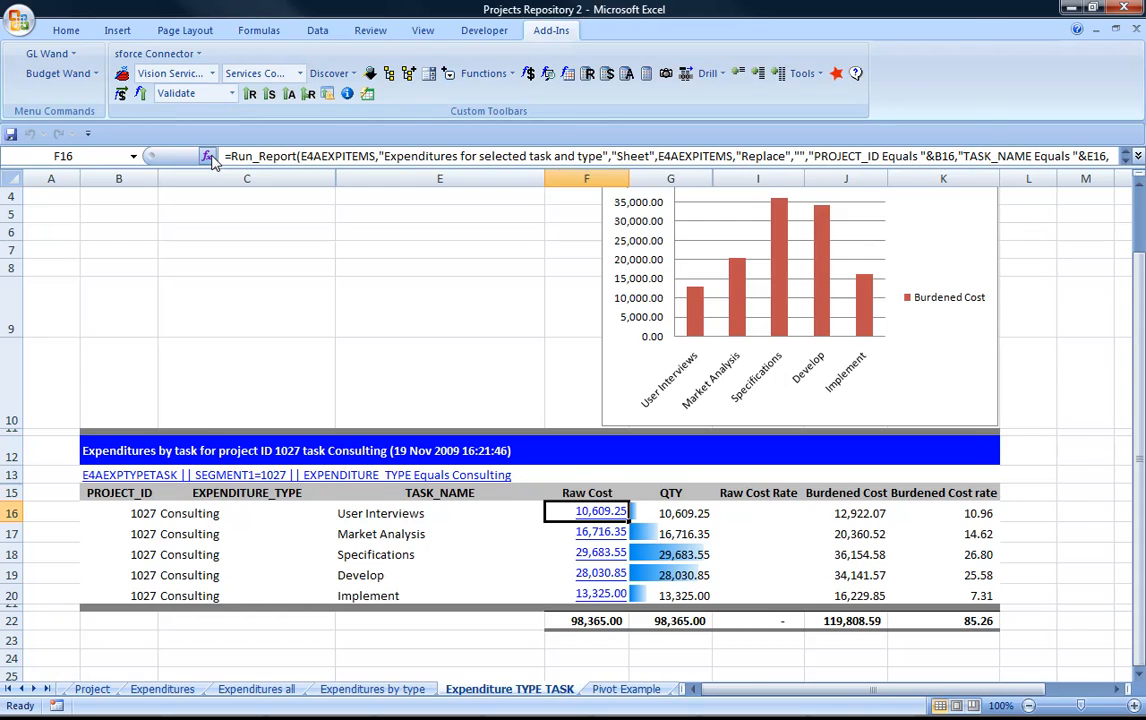
left_click(208, 156)
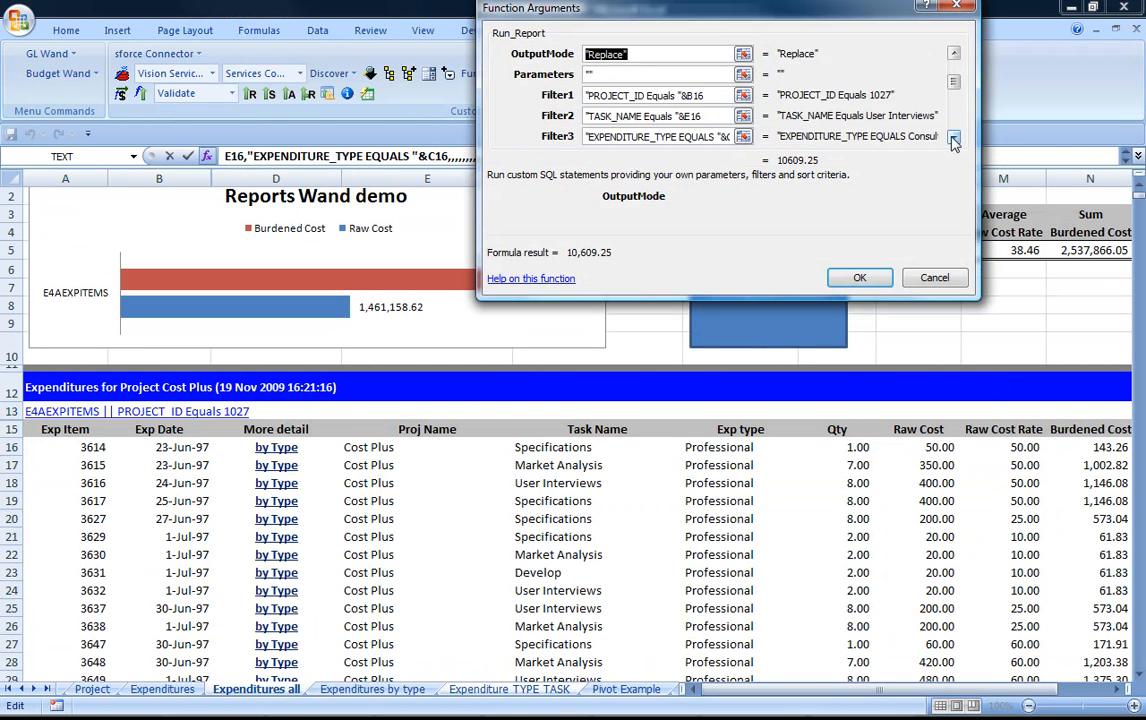
left_click(954, 138)
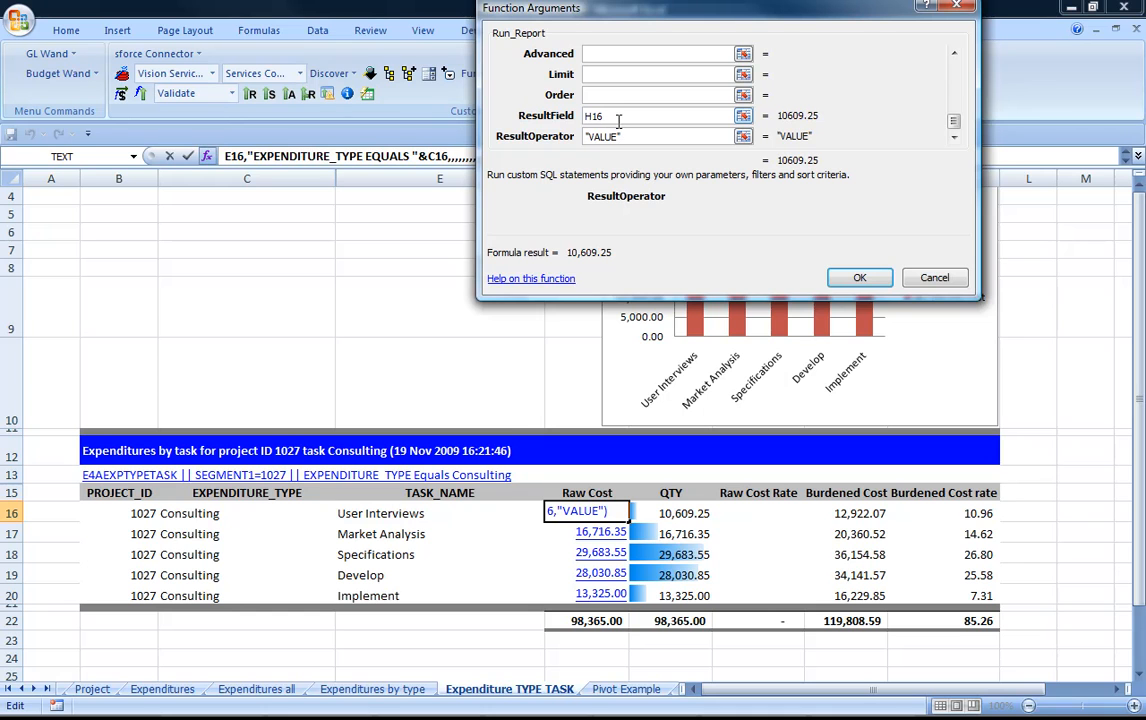
left_click(858, 276)
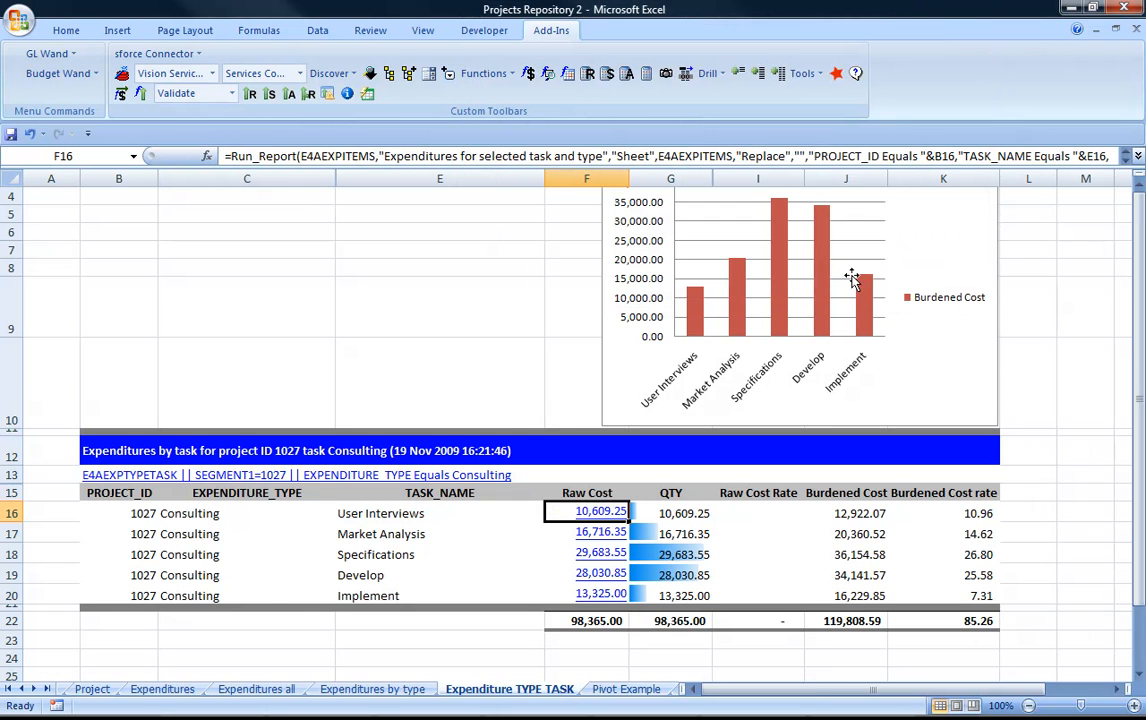
mouse_move(598, 510)
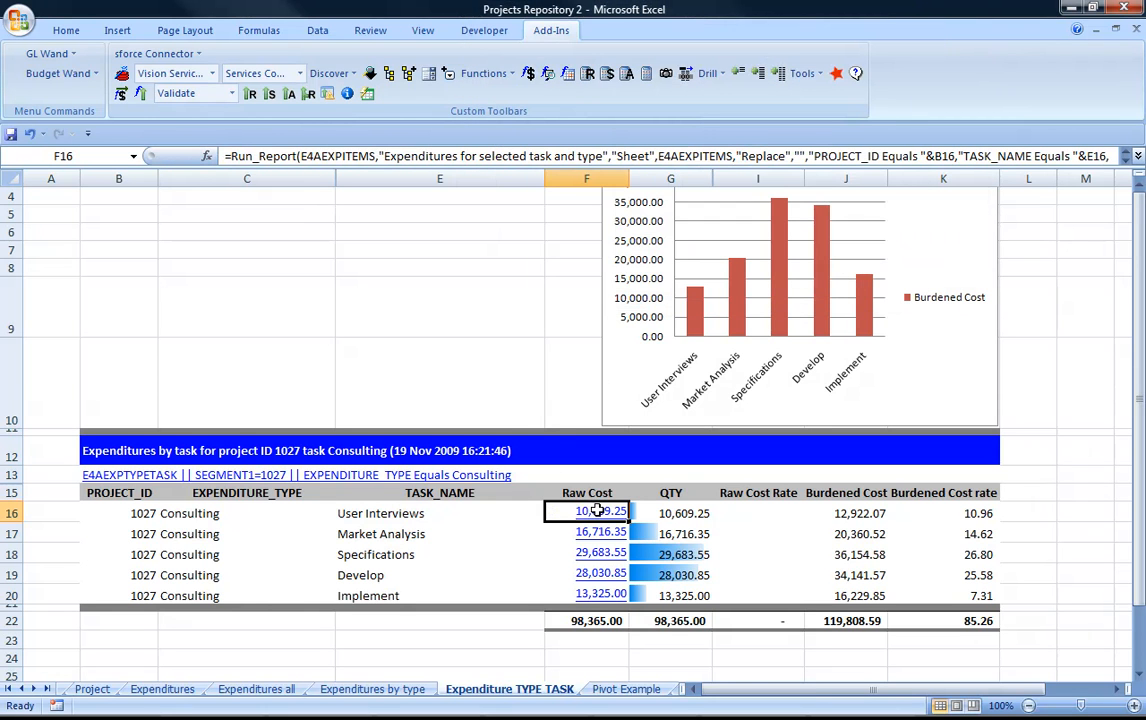
left_click(256, 688)
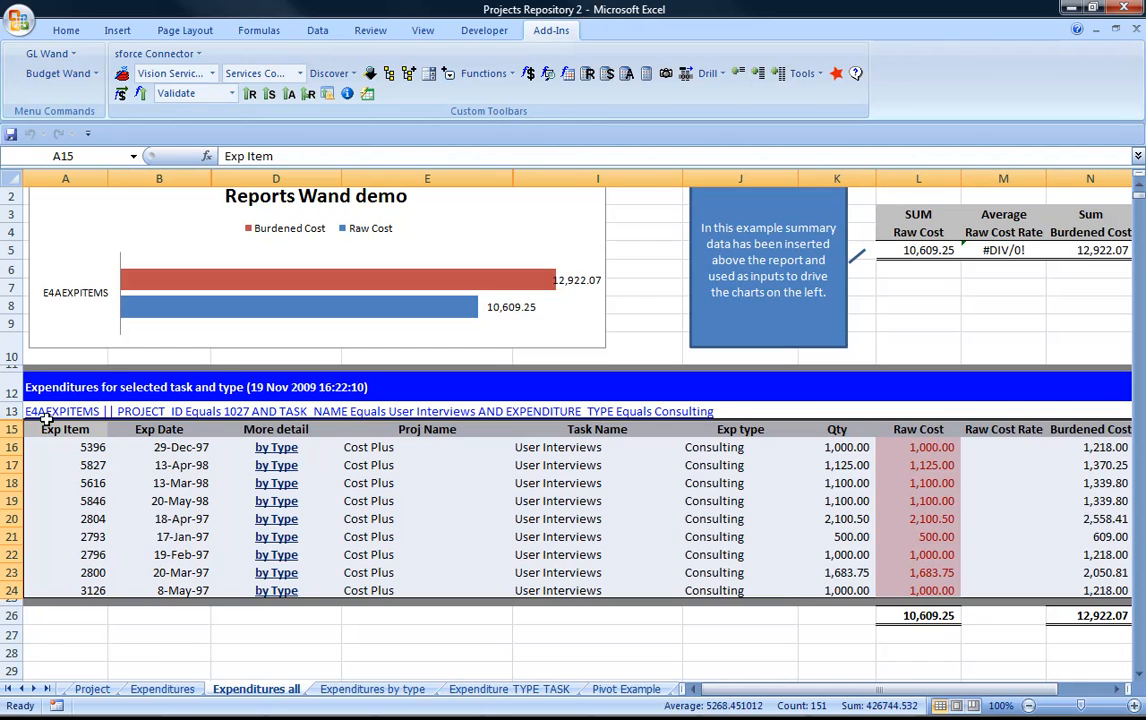
Step back through the launching reports and switch to Book4's SubLedger sheet.
left_click(508, 688)
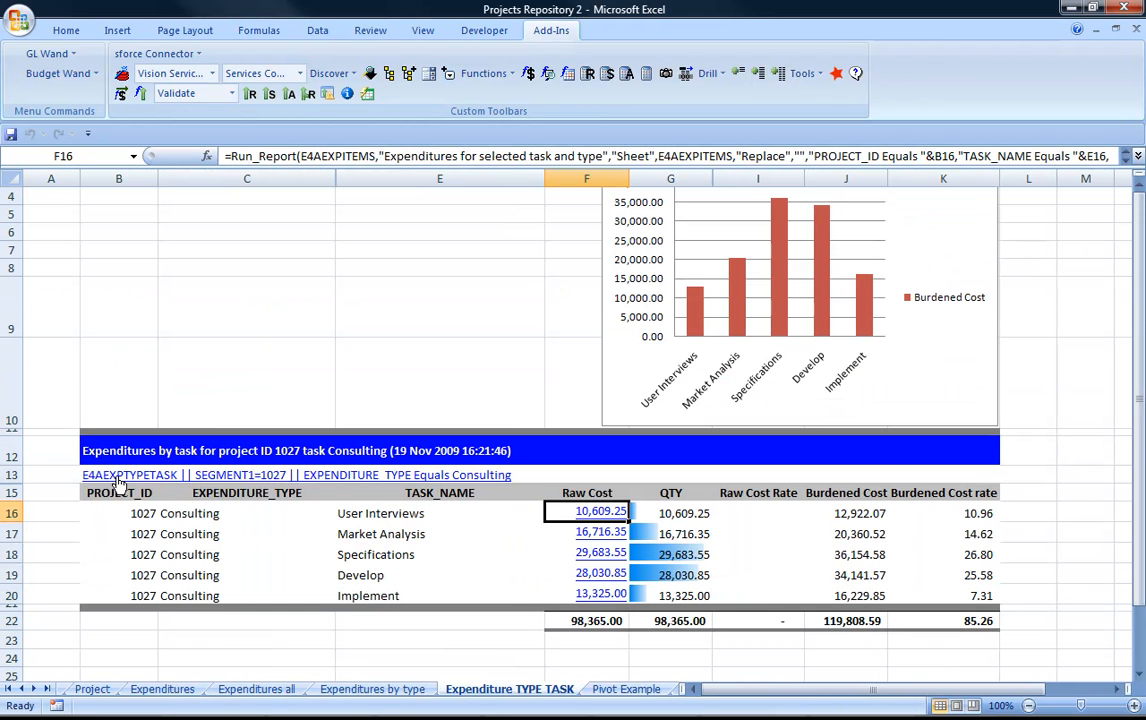
left_click(372, 688)
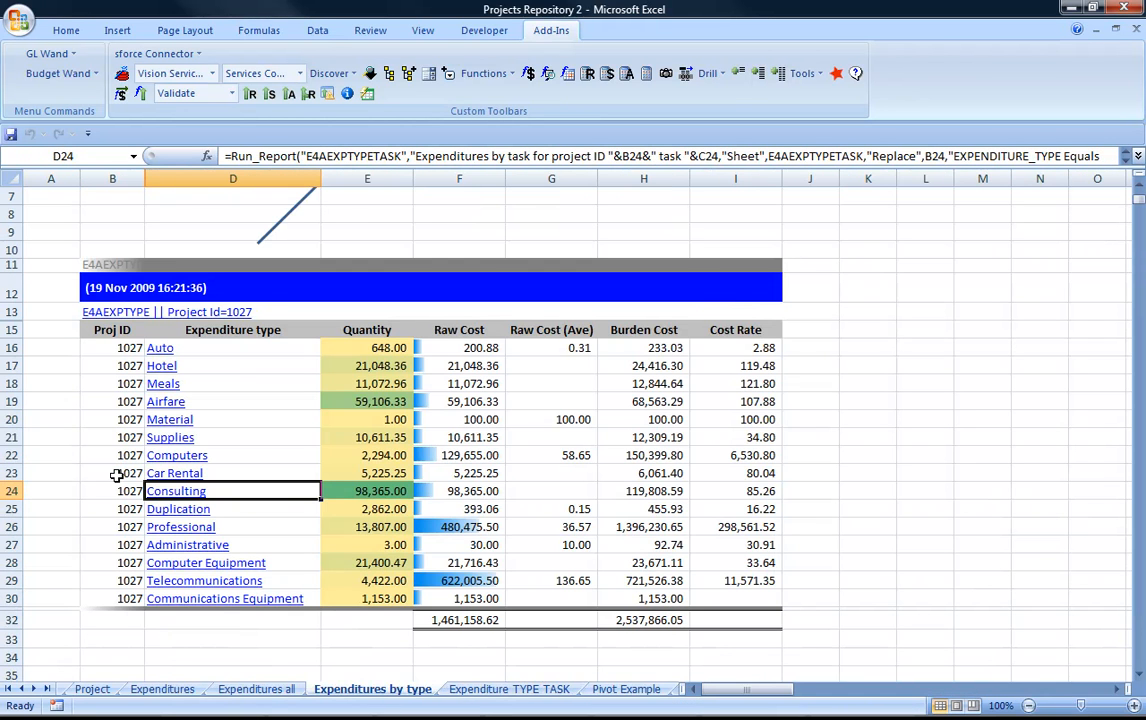
left_click(256, 688)
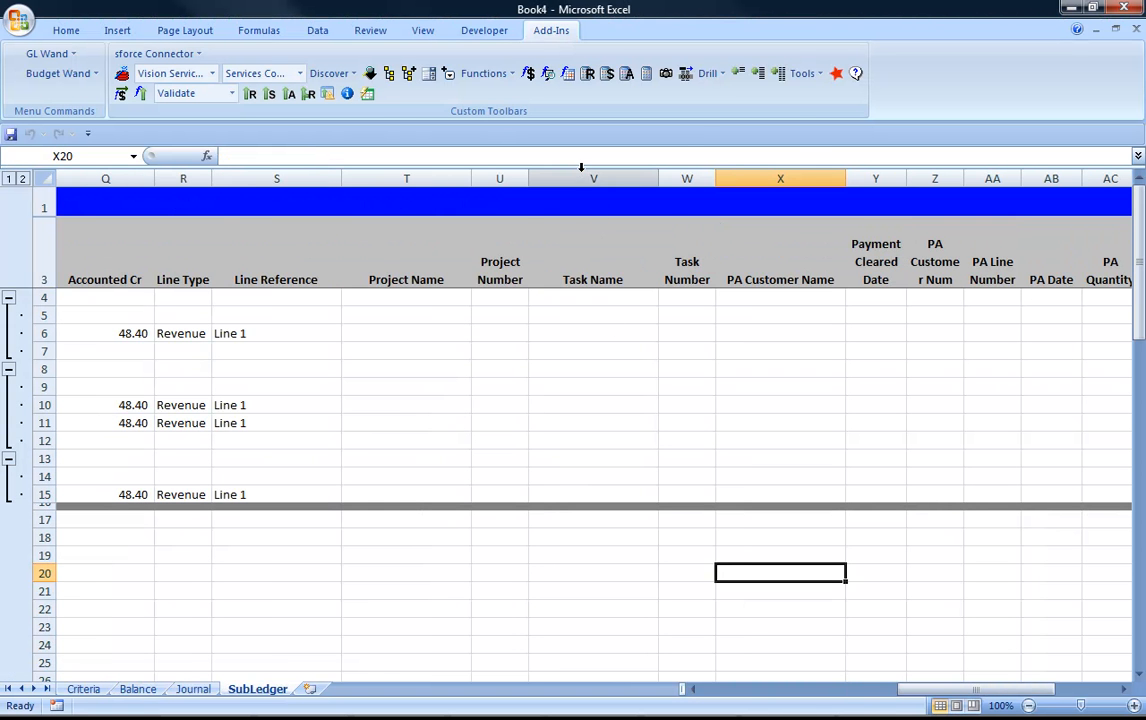
Insert a blank column before Task Name and unhide the row of field codes.
left_click(556, 178)
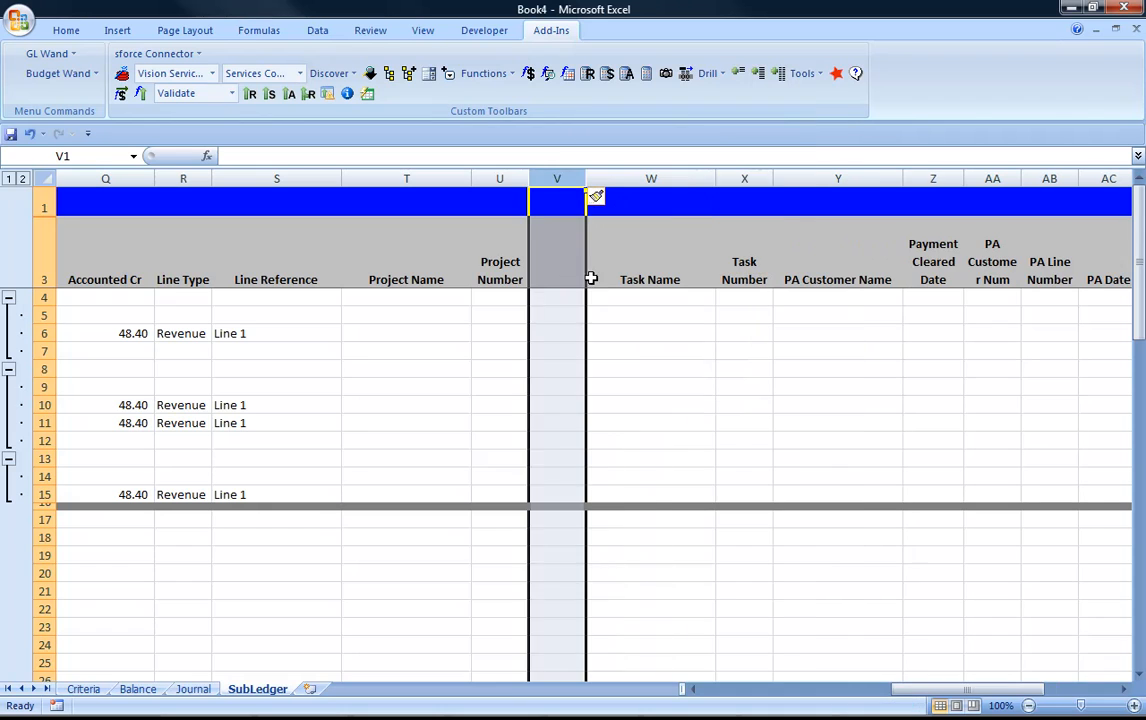
left_click(556, 252)
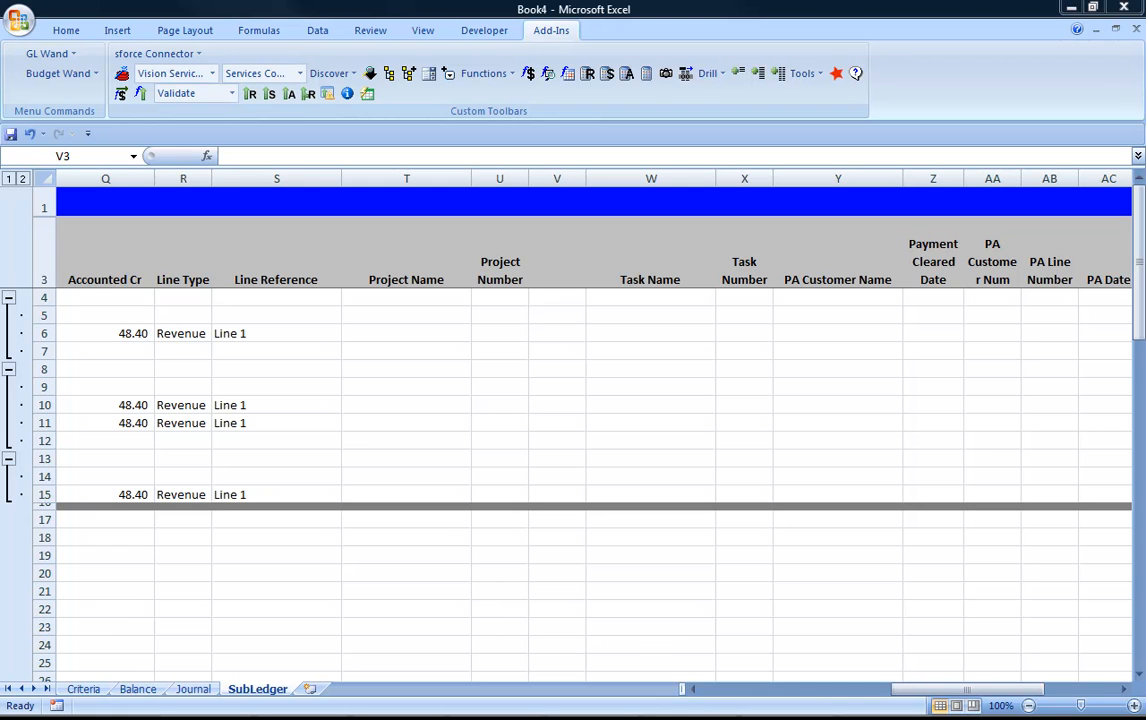
mouse_move(528, 318)
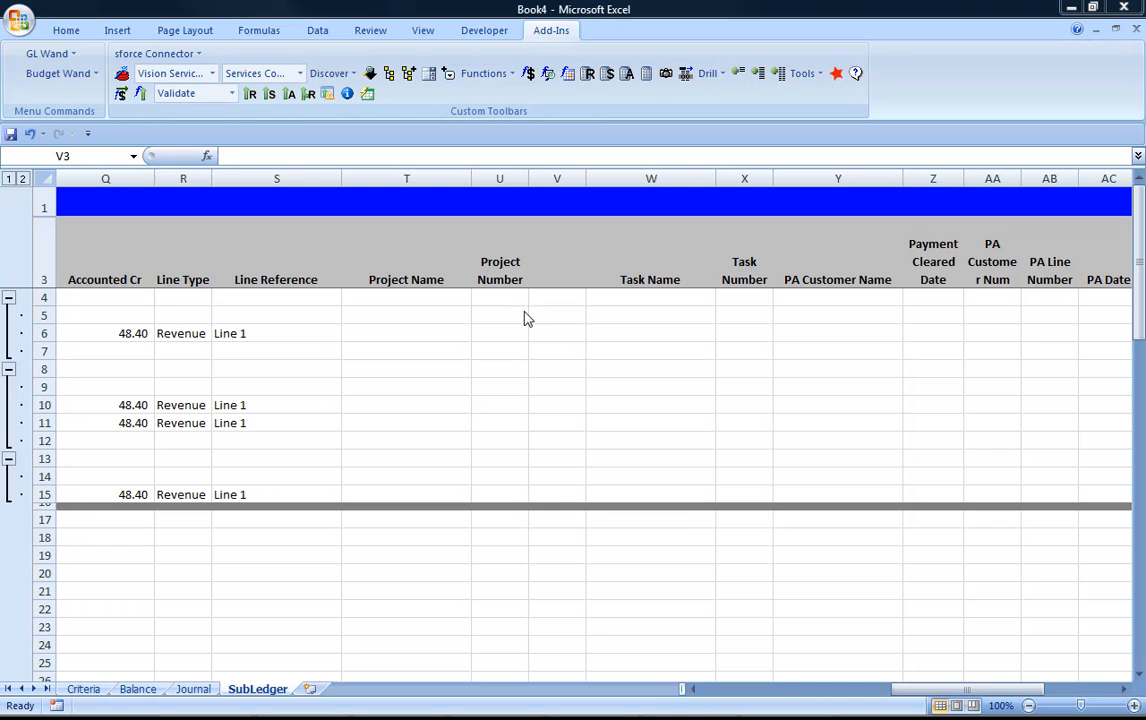
left_click(556, 250)
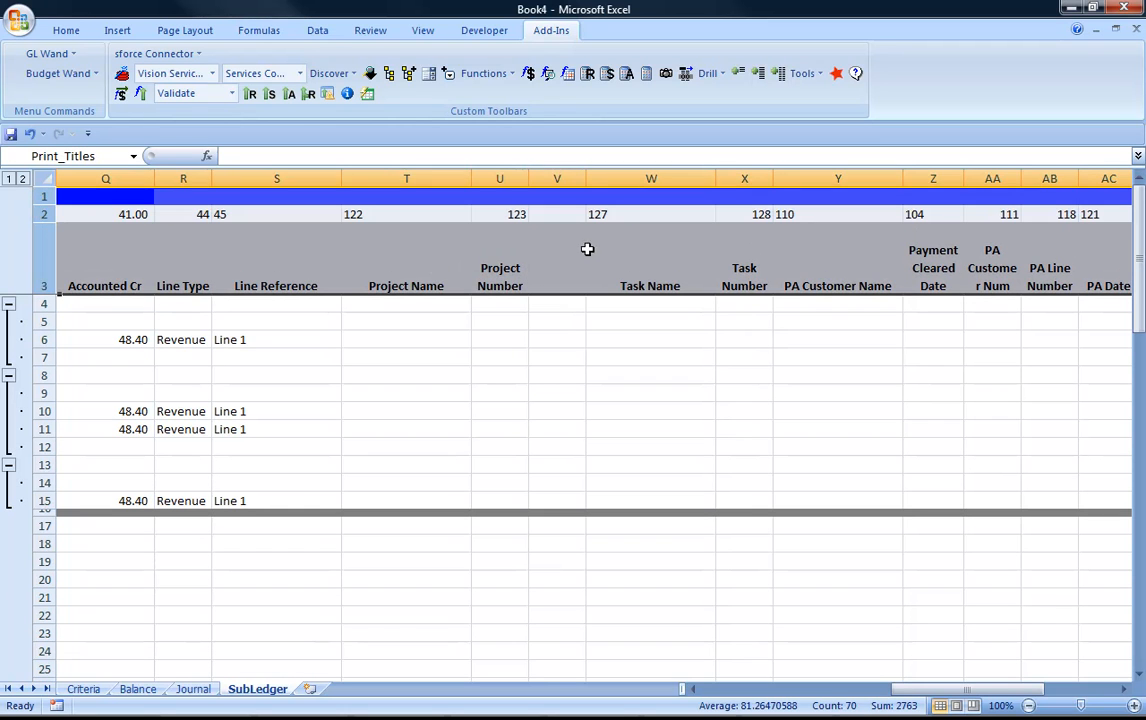
Enter a Run_Report drill formula in V2 and head the column 'Link to Reports wand'.
left_click(556, 214)
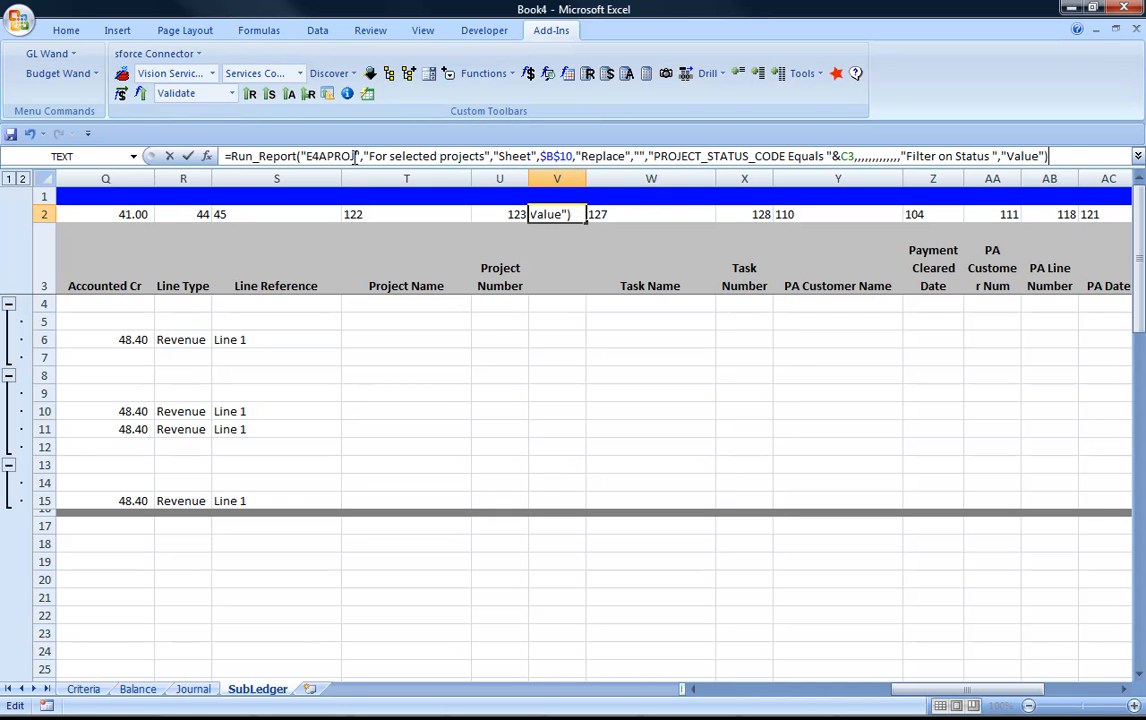
key("Return")
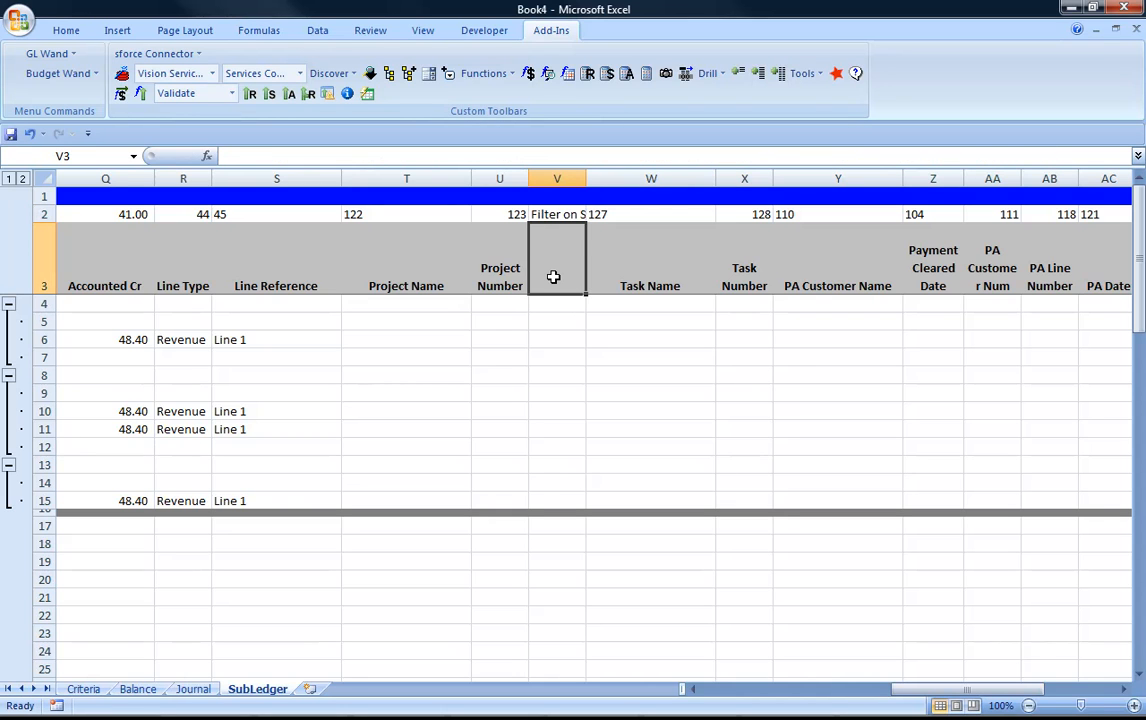
type("Custom")
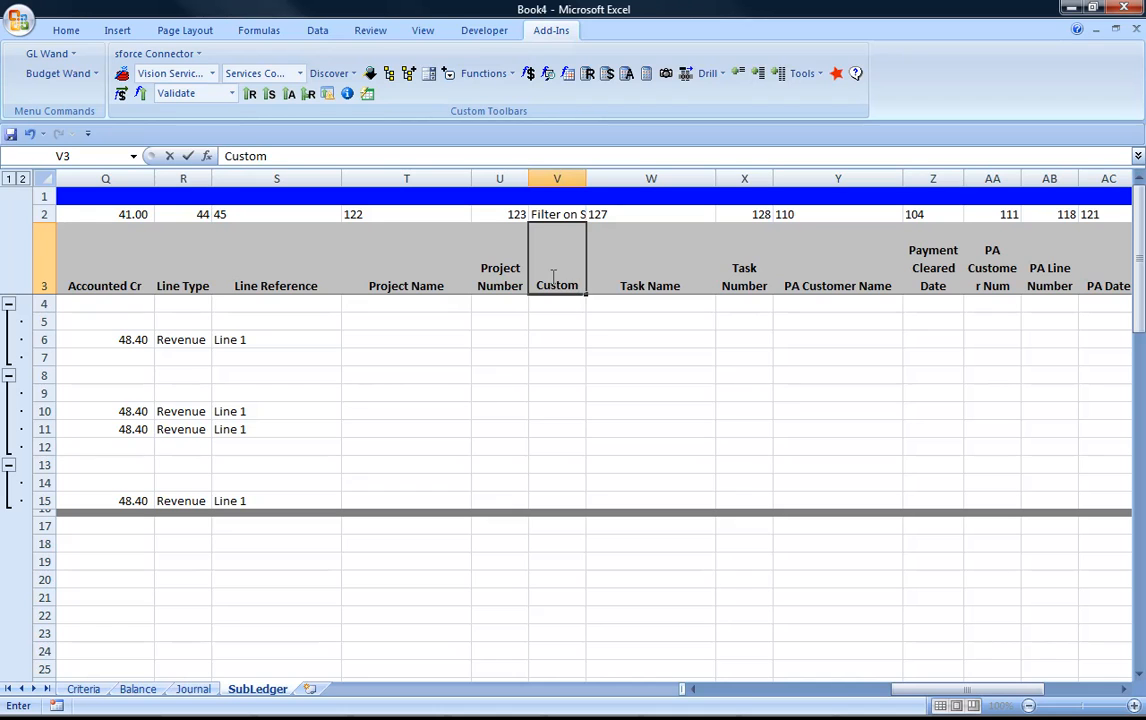
key("Delete")
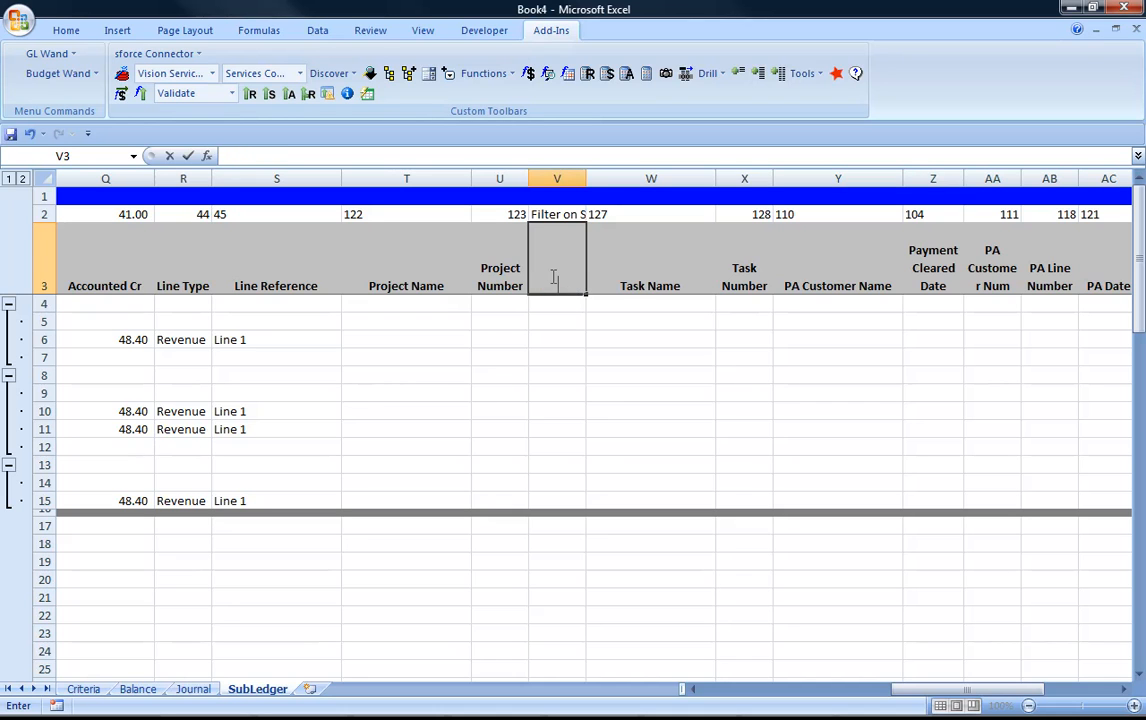
type("Link to Reports wan")
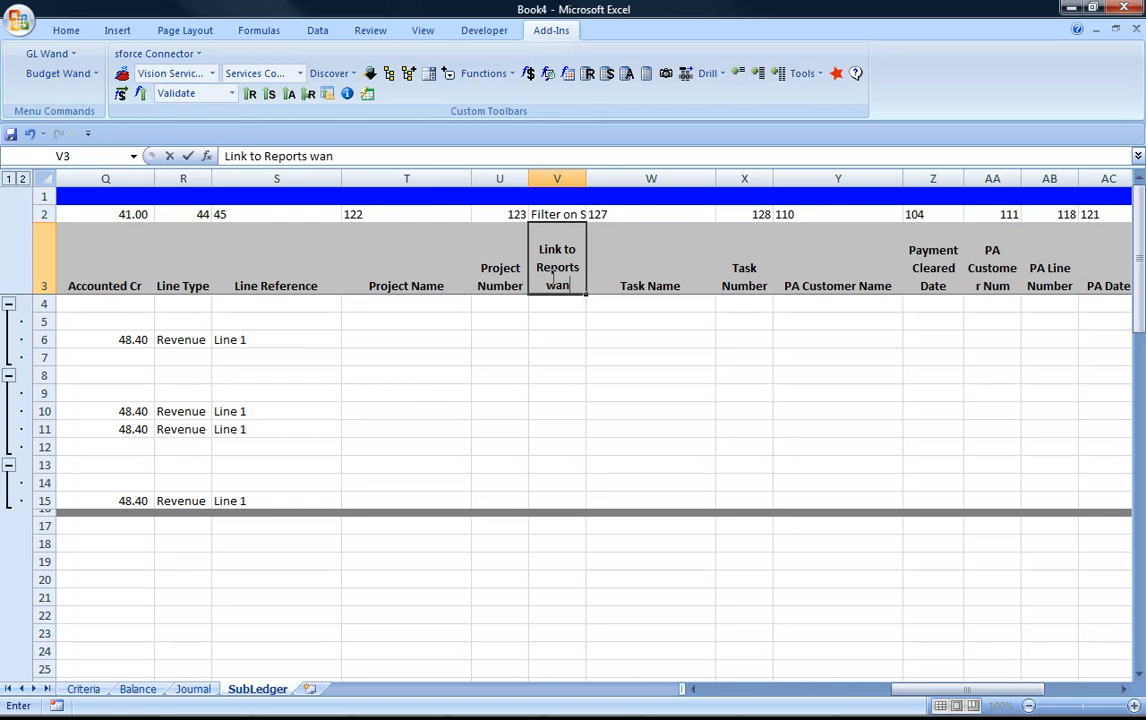
key("Return")
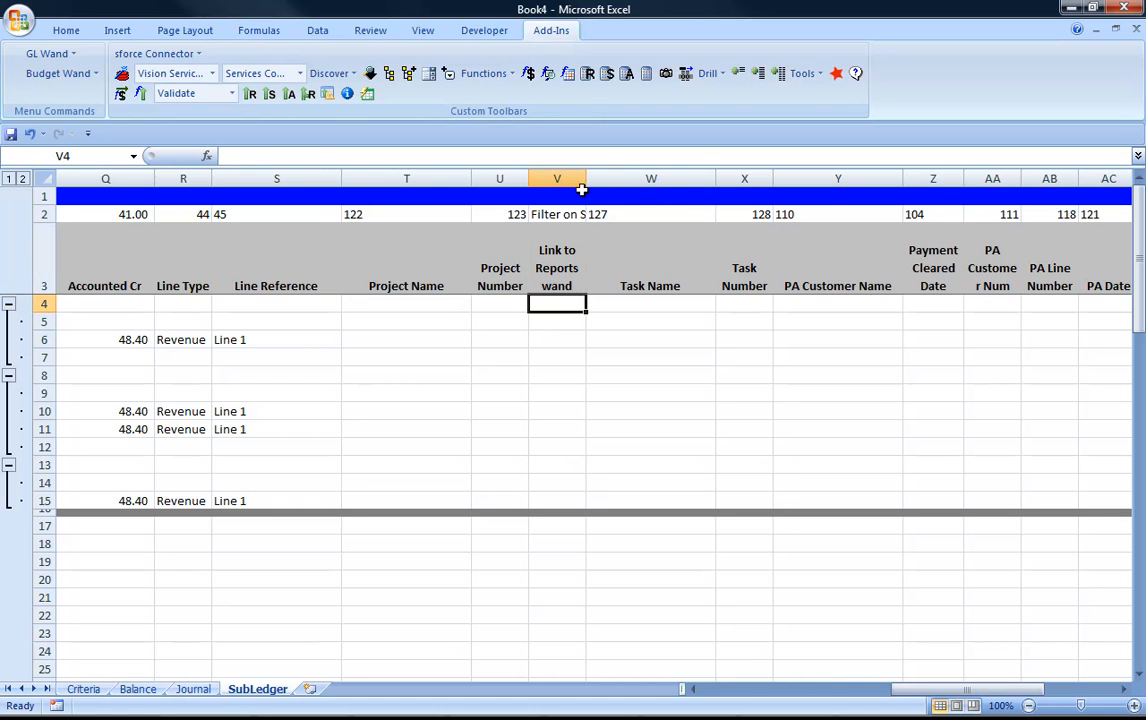
Select the V2 drill formula and bring up its Function Arguments for editing.
left_click(596, 214)
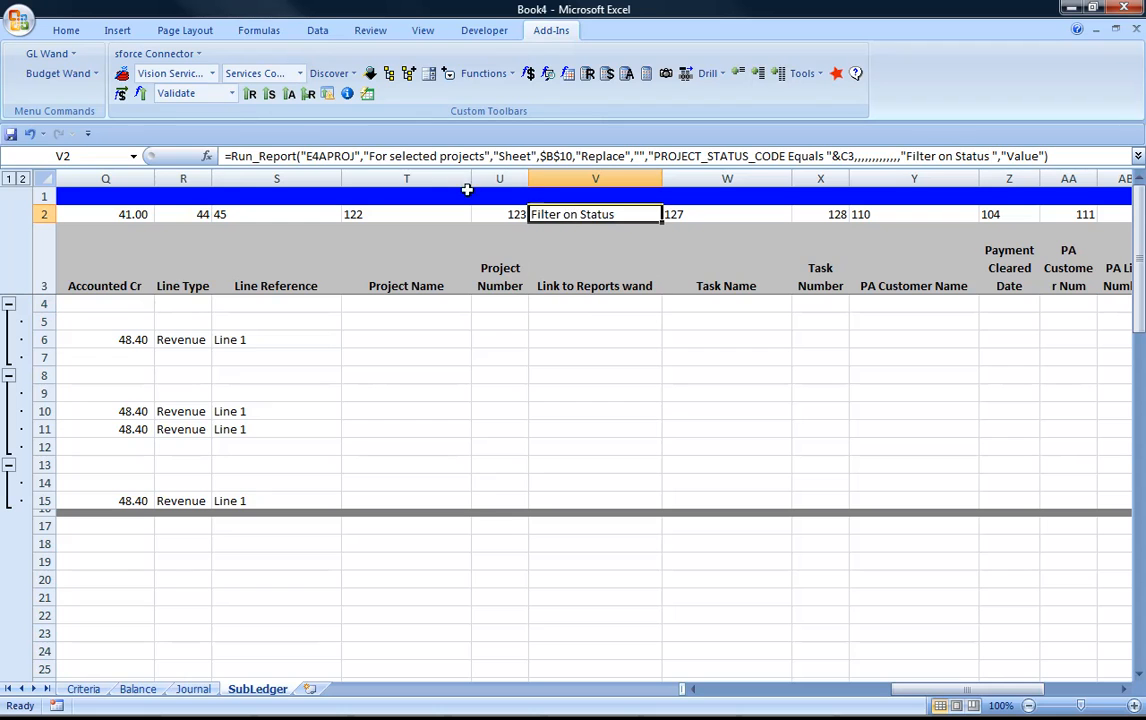
left_click(208, 156)
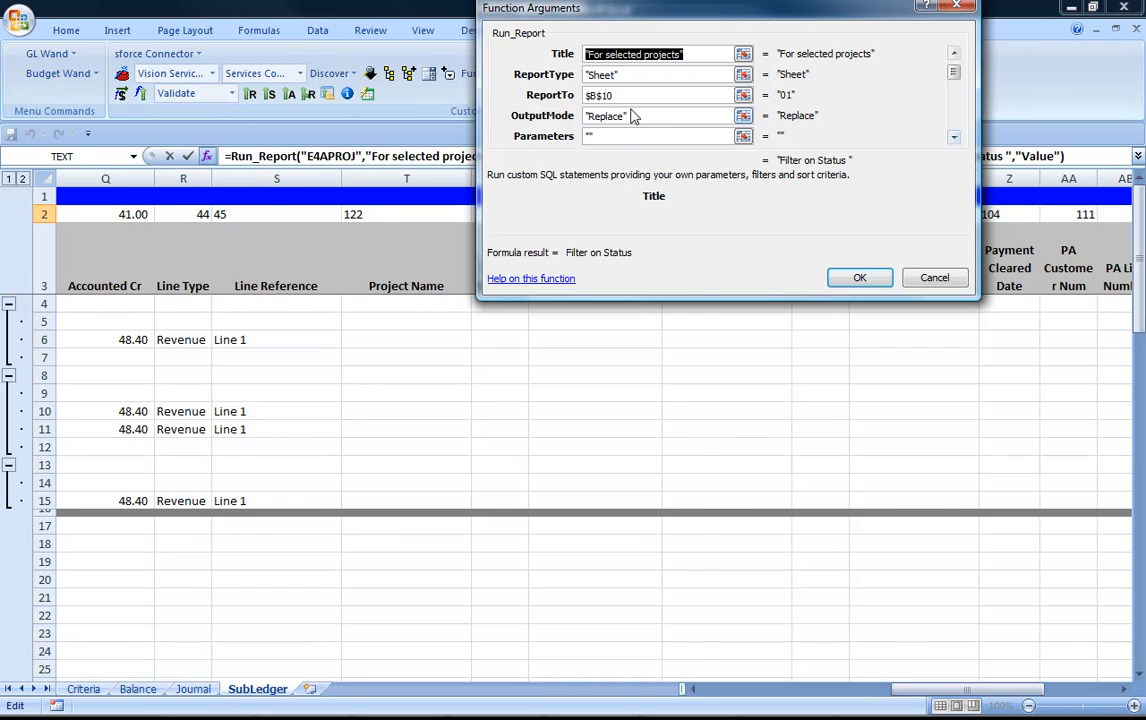
Set ReportTo to the Project sheet of Projects Repository 2 and Filter1 to PROJECT_NAME Equals.
left_click(656, 94)
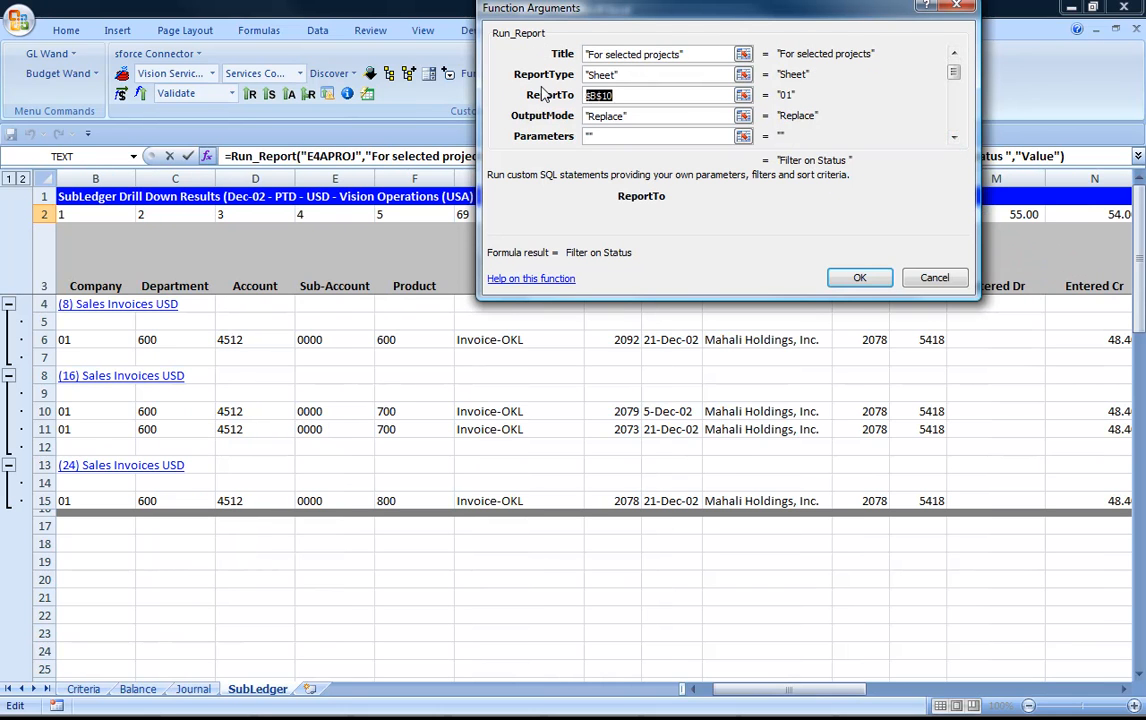
left_click(858, 276)
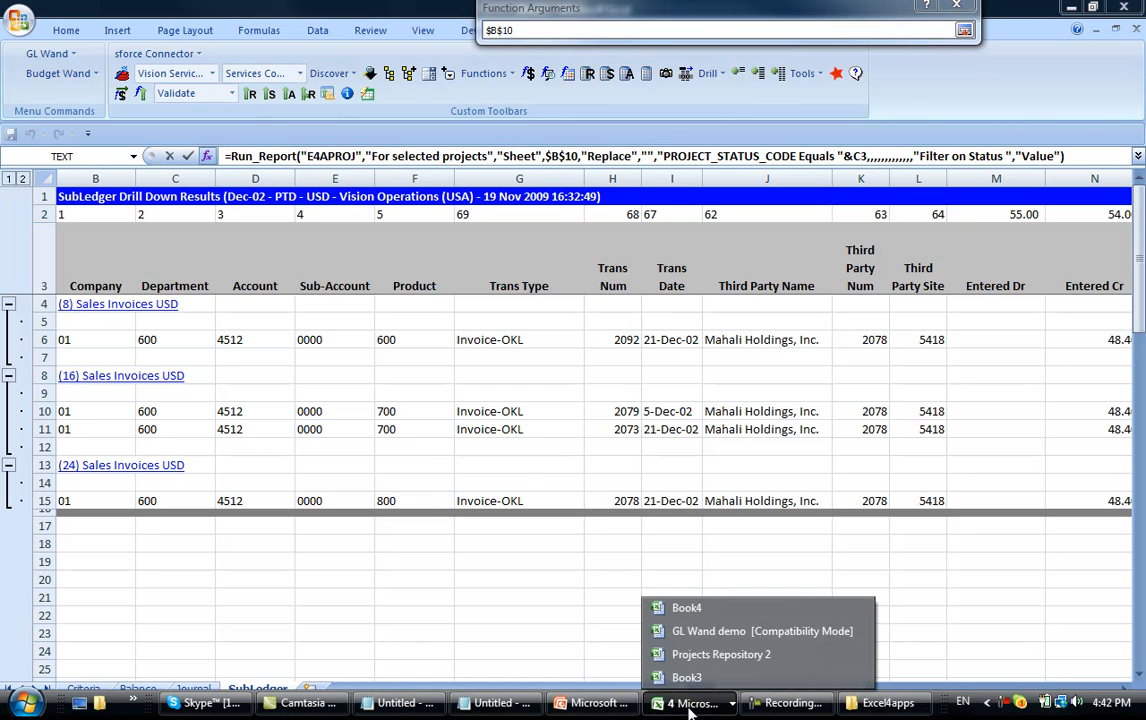
left_click(720, 654)
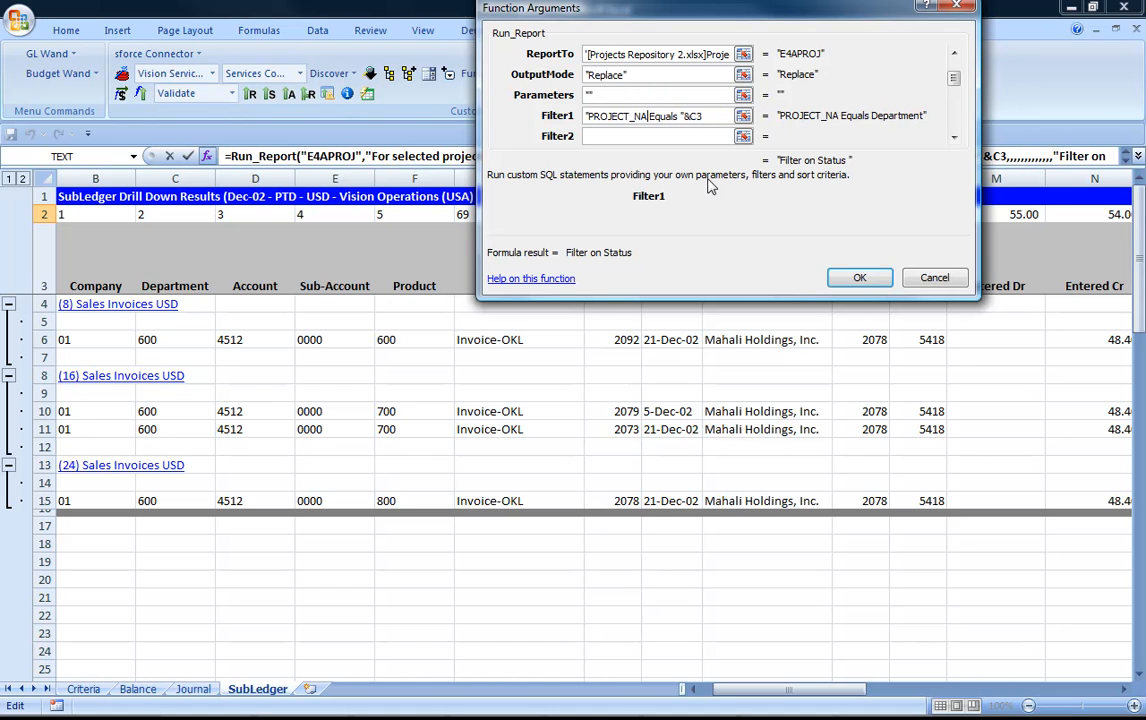
type("ME")
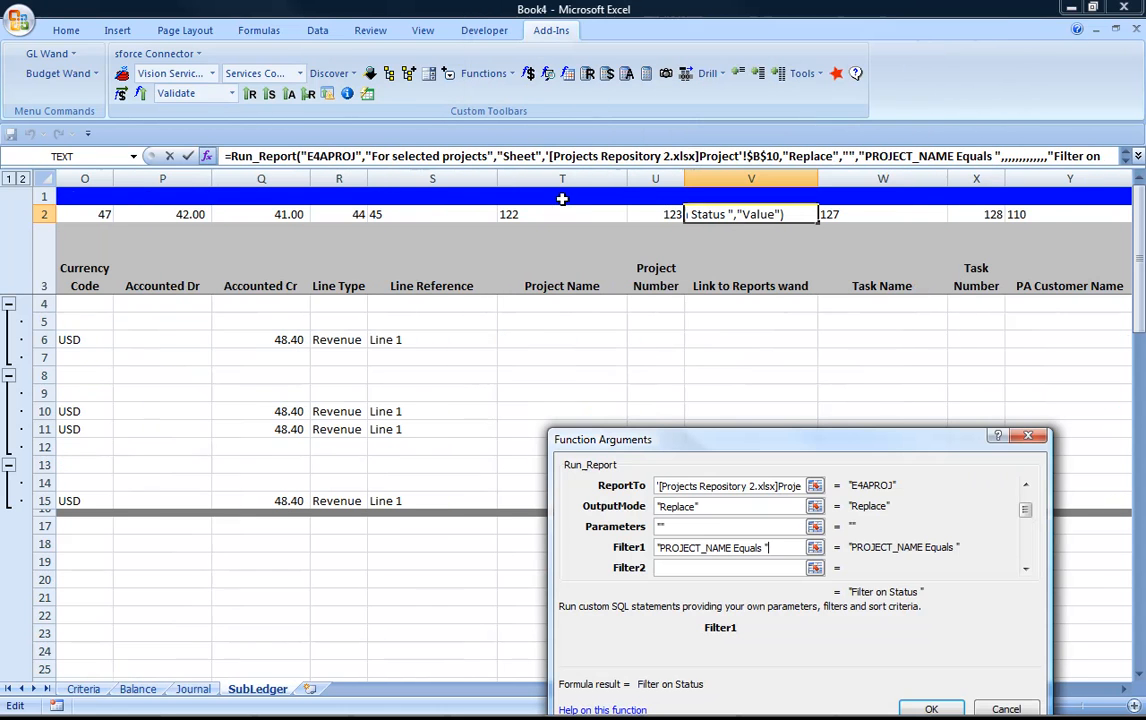
Reference T2 in the name filter and set ResultField to 'Drill to project expenditures'.
left_click(562, 214)
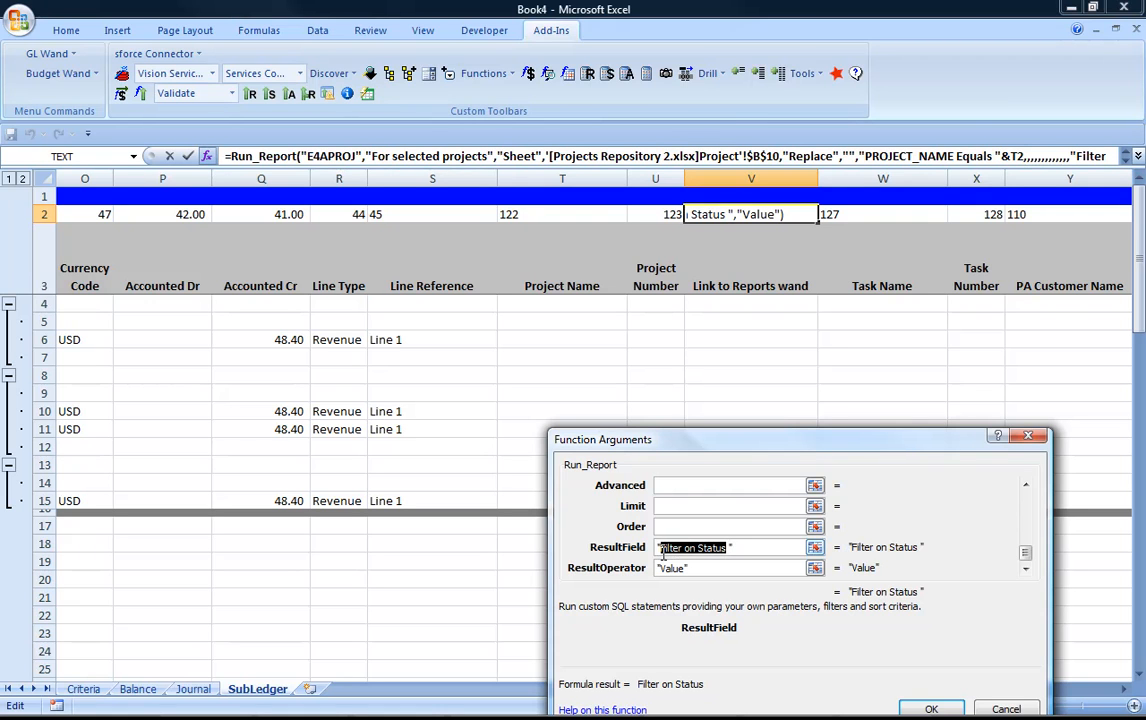
type("Drill to \"")
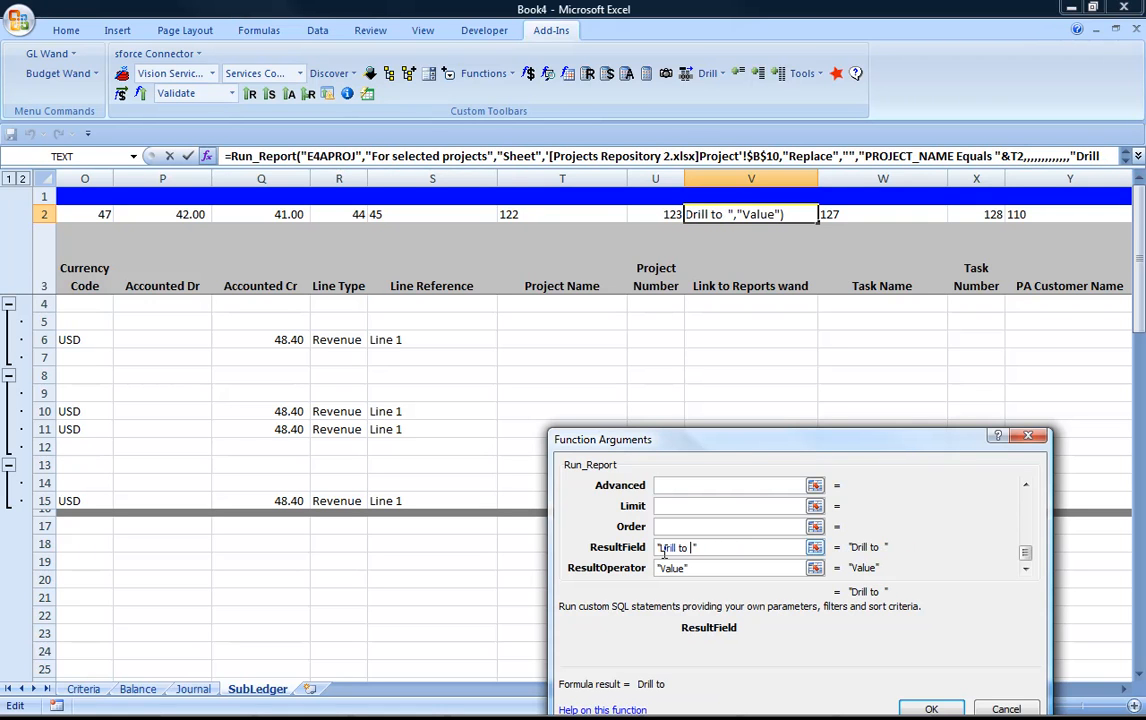
type("project expen")
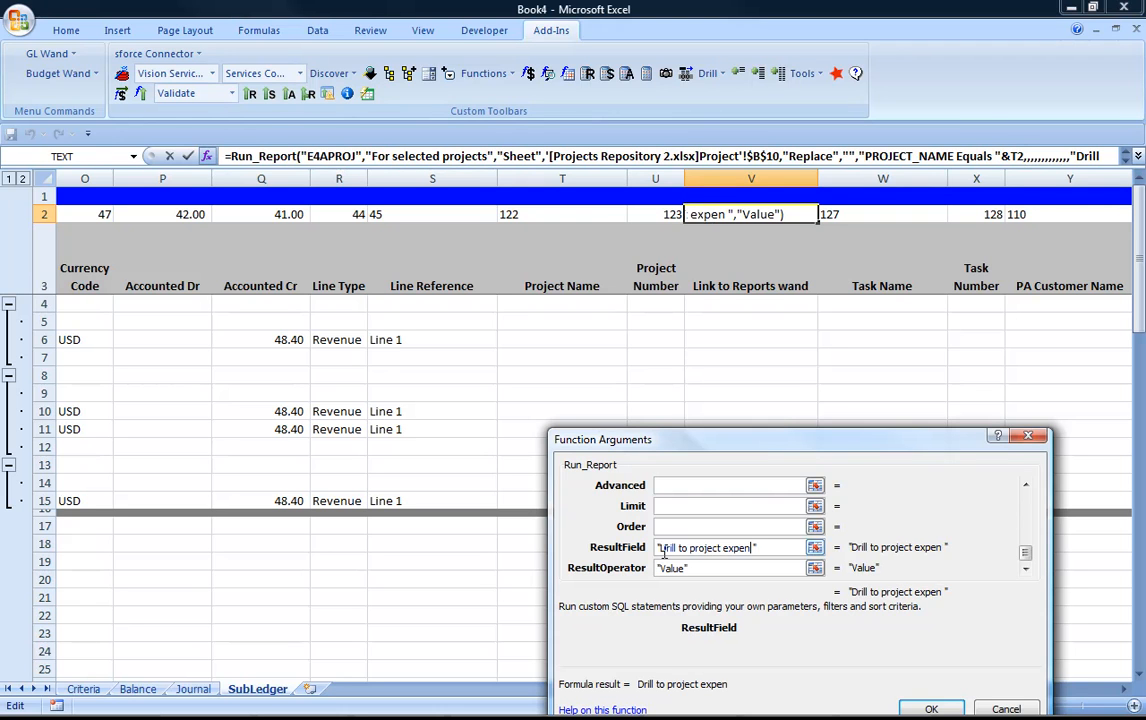
type("ditures")
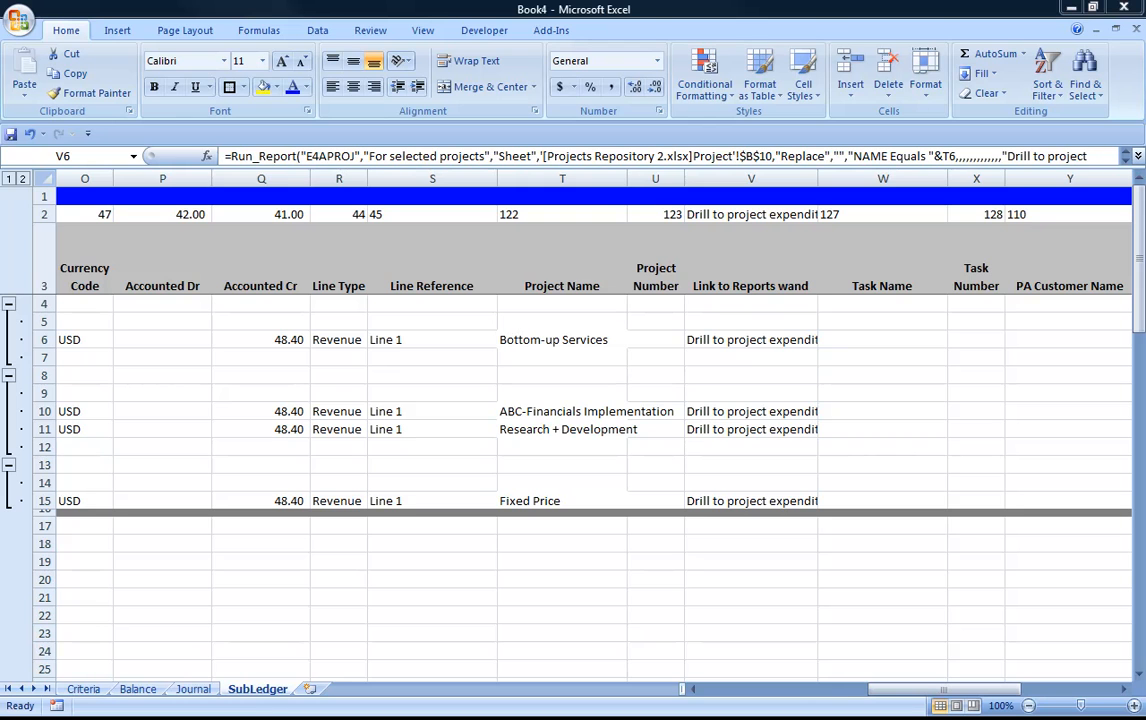
Run the Drill to project expenditures link in V6 for Bottom-up Services into Projects Repository 2.
left_click(752, 340)
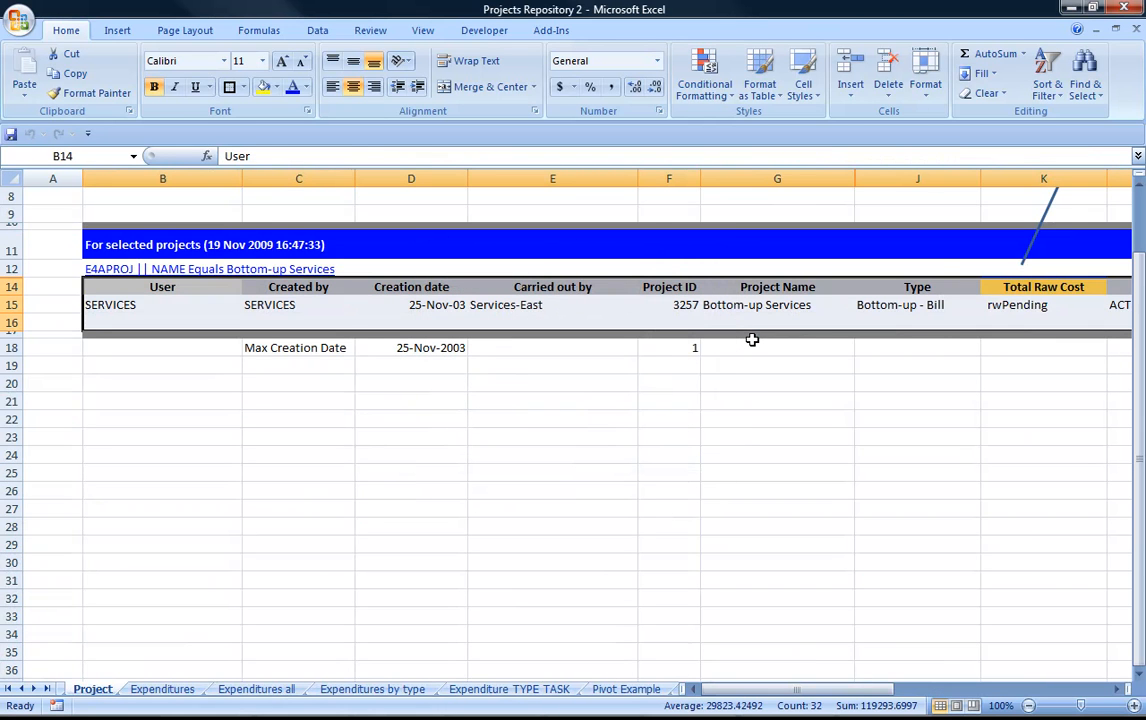
mouse_move(206, 250)
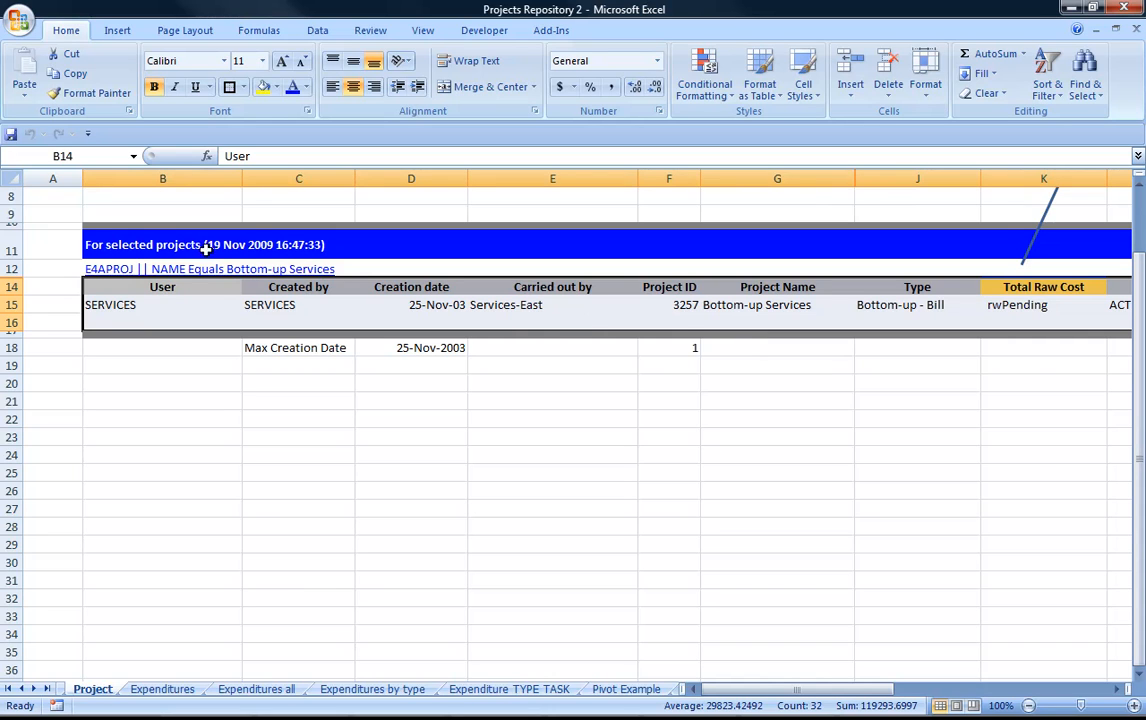
mouse_move(90, 280)
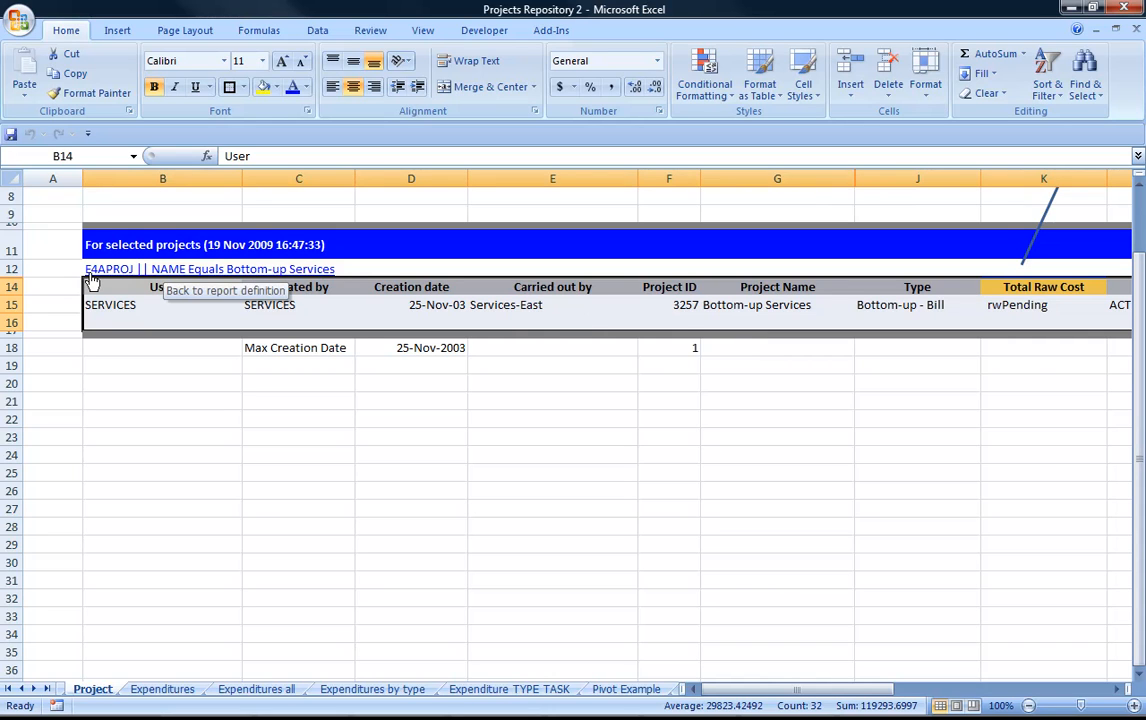